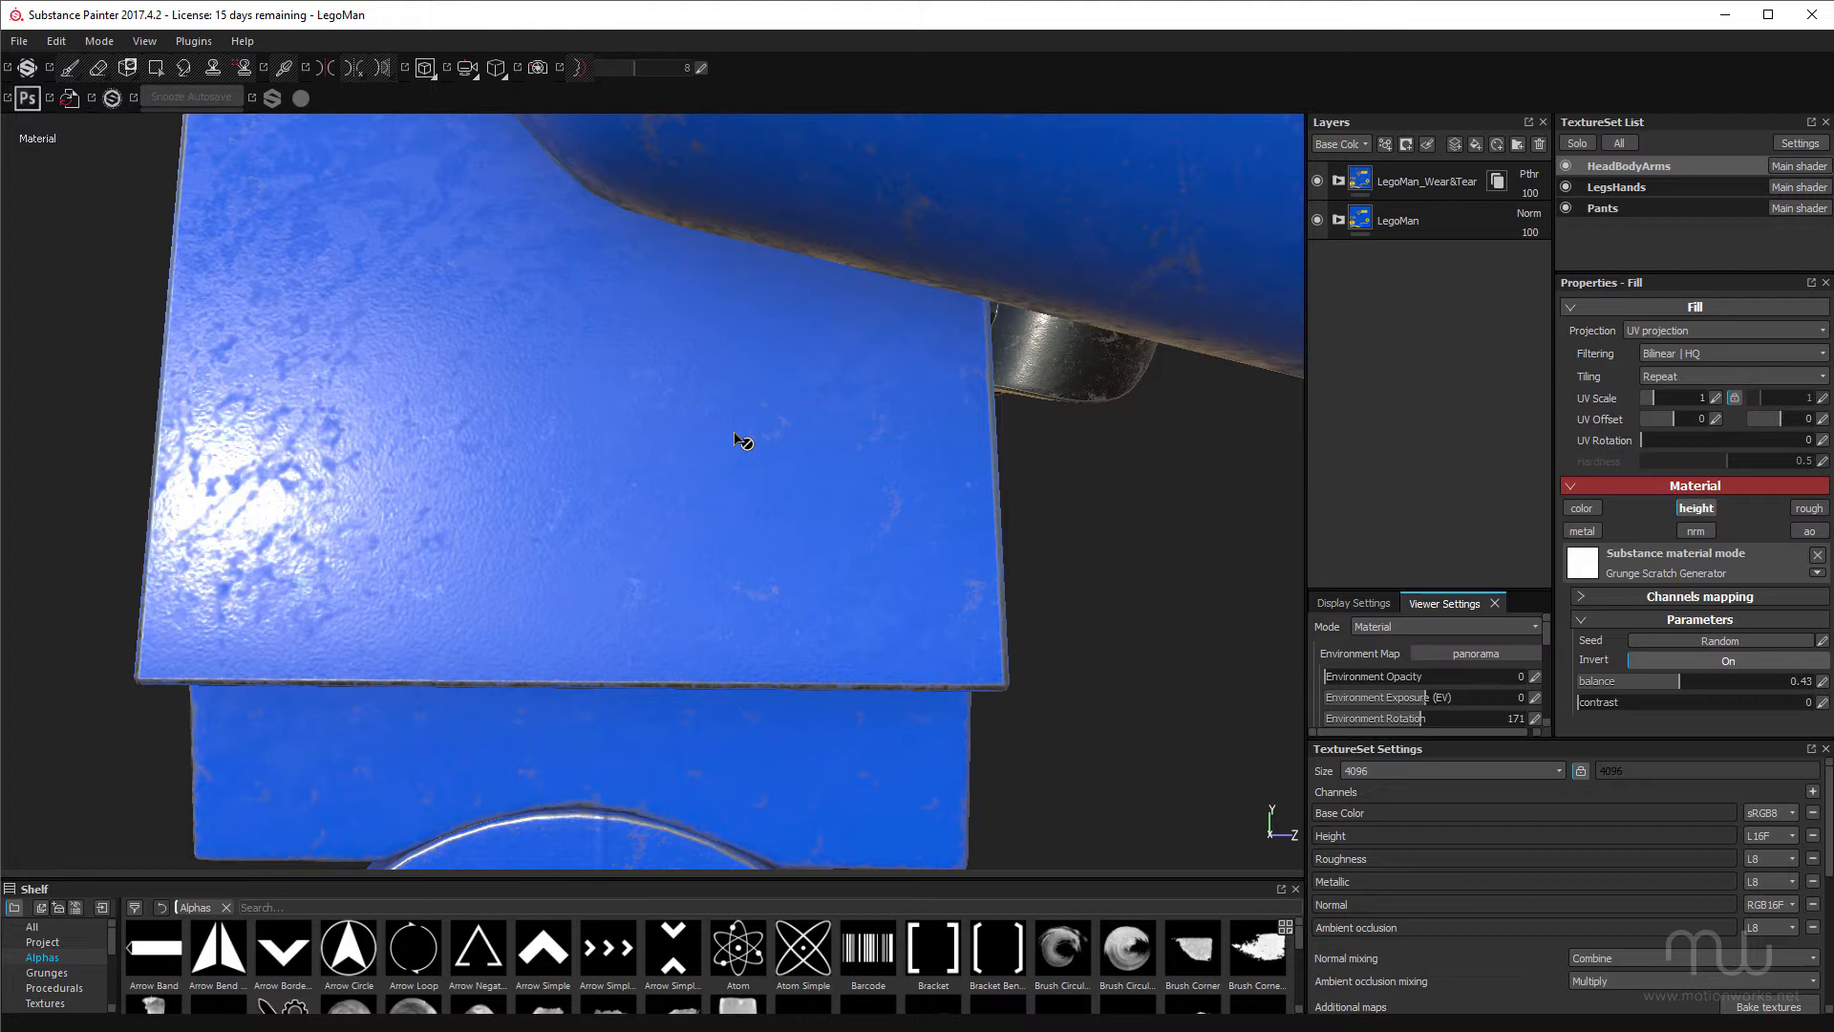
pyautogui.moveTo(733, 452)
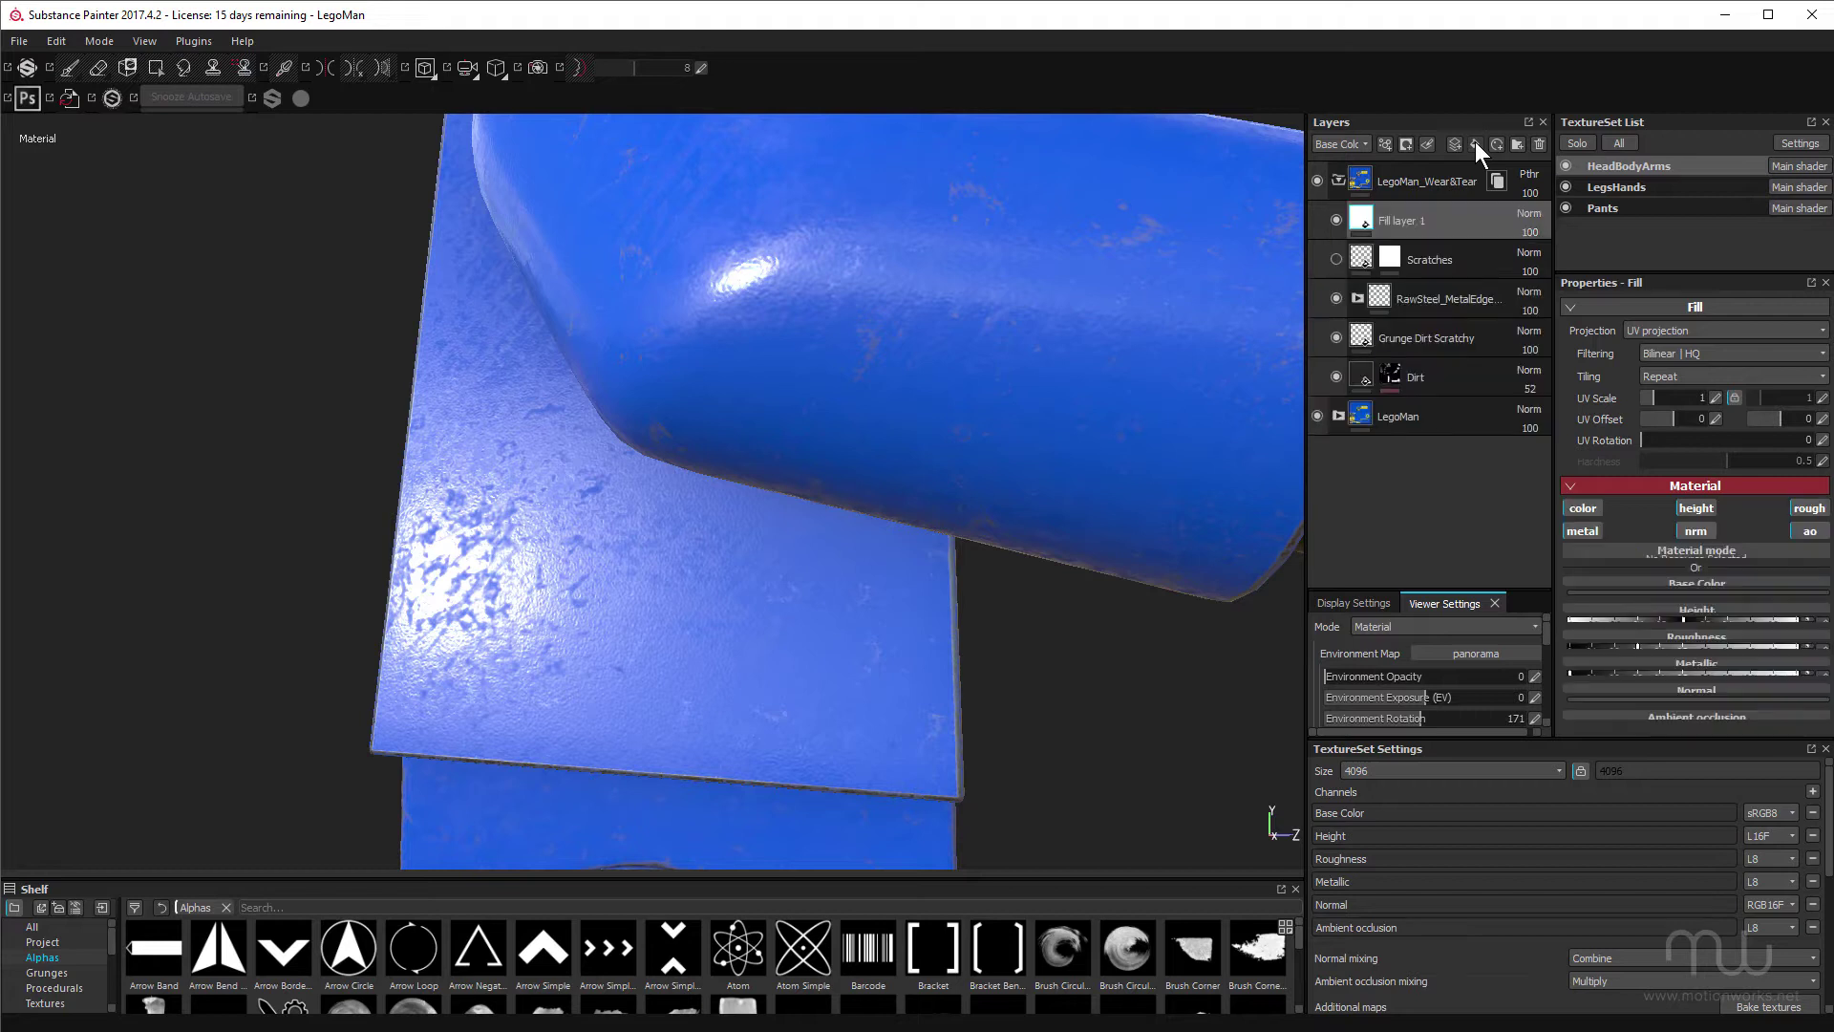
# Disable the fill layer's colour and other non-height channels so it contributes height only
pyautogui.click(1429, 260)
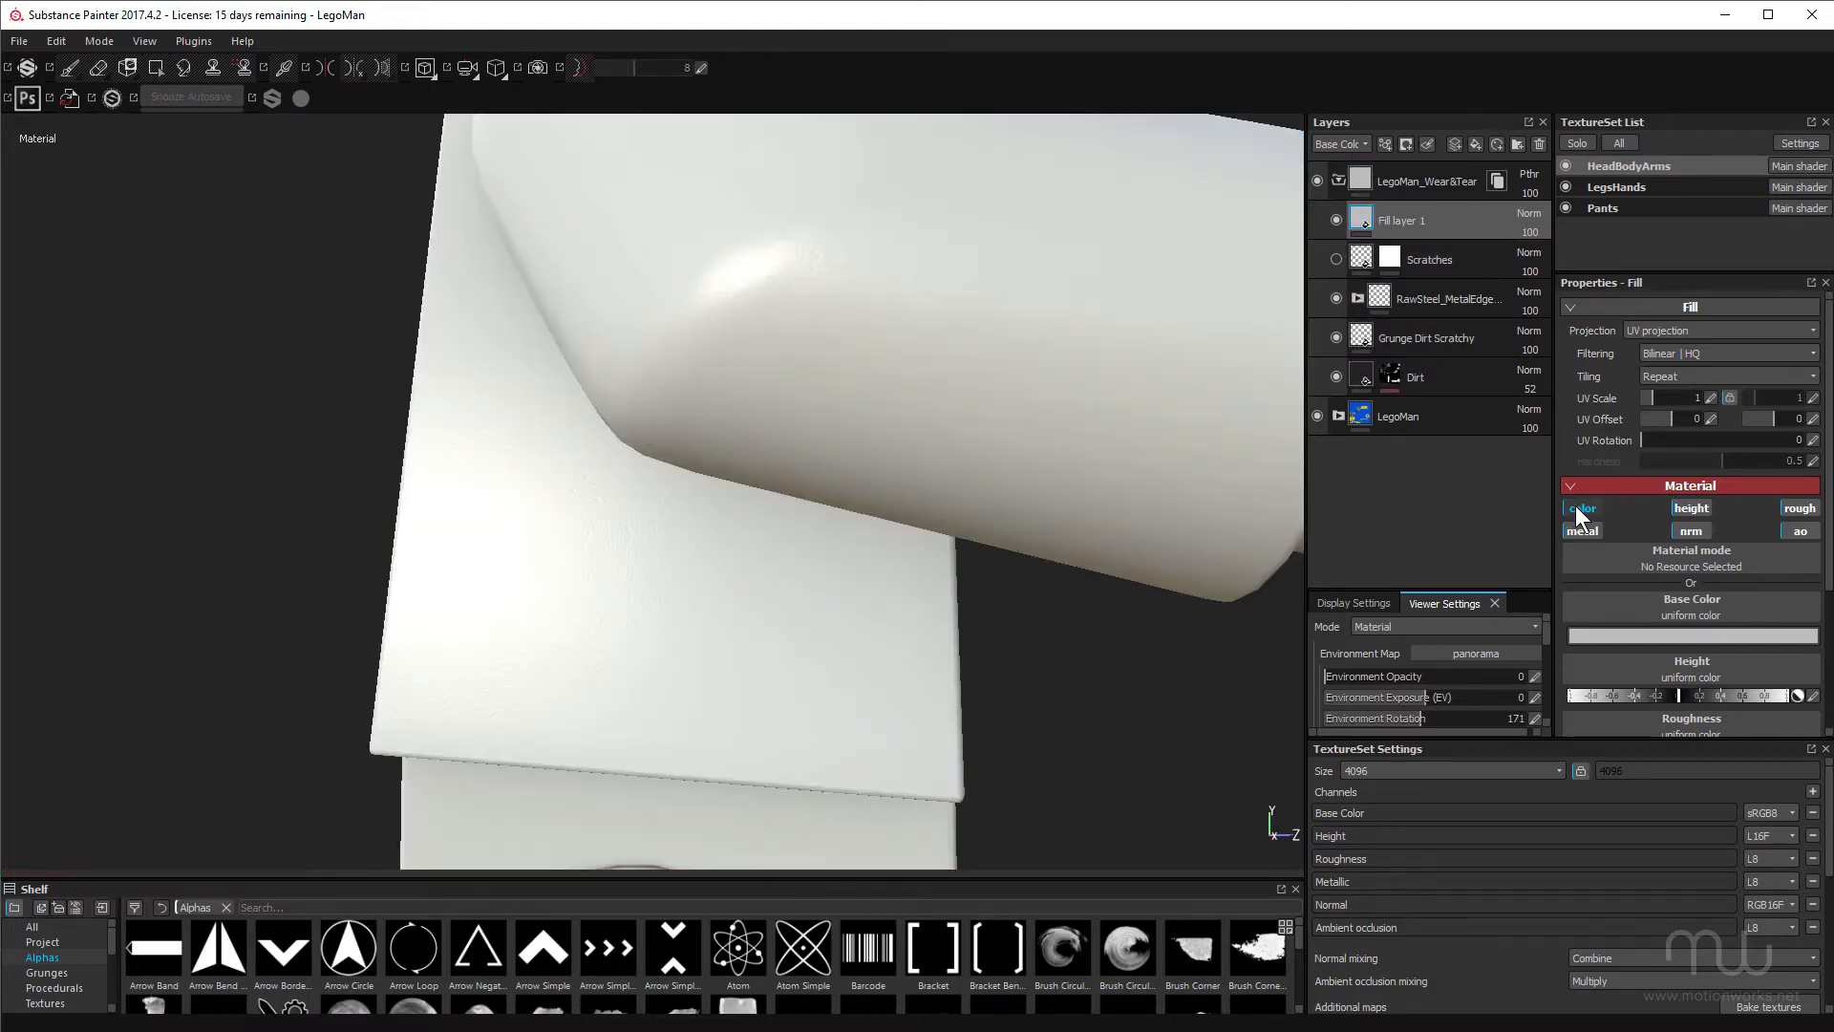
pyautogui.click(1581, 508)
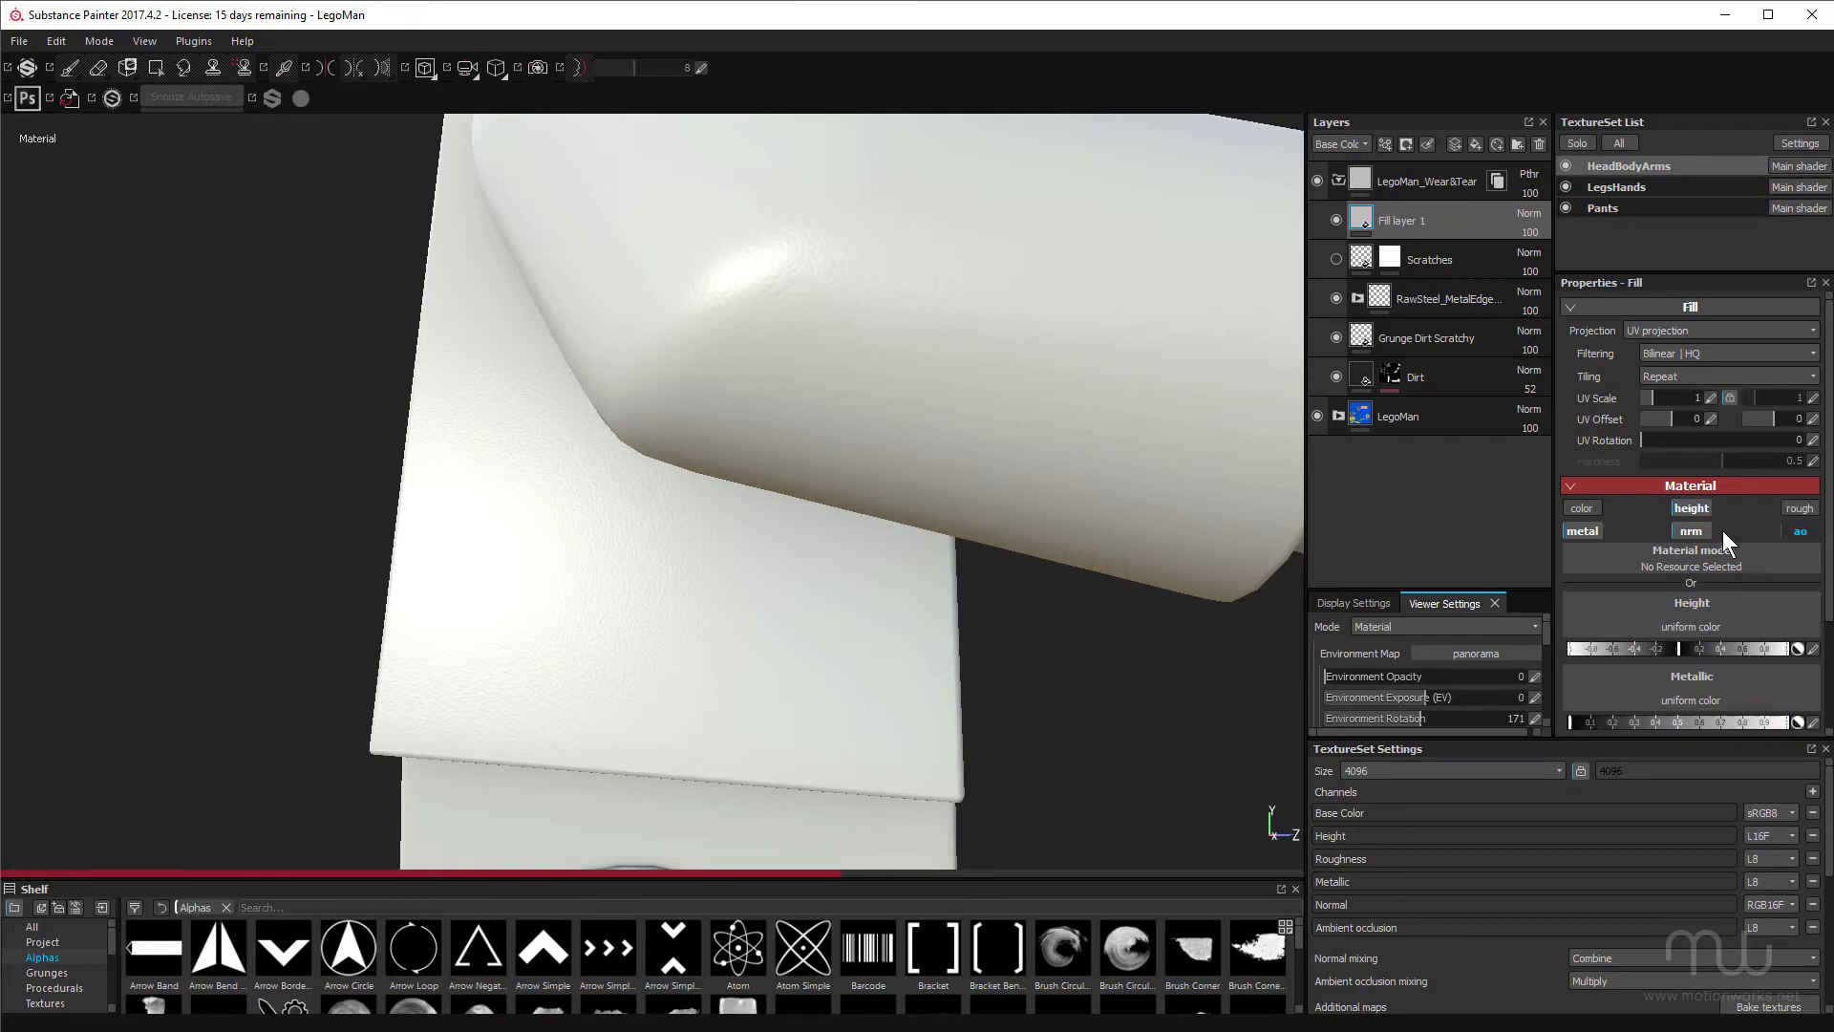
pyautogui.click(1582, 531)
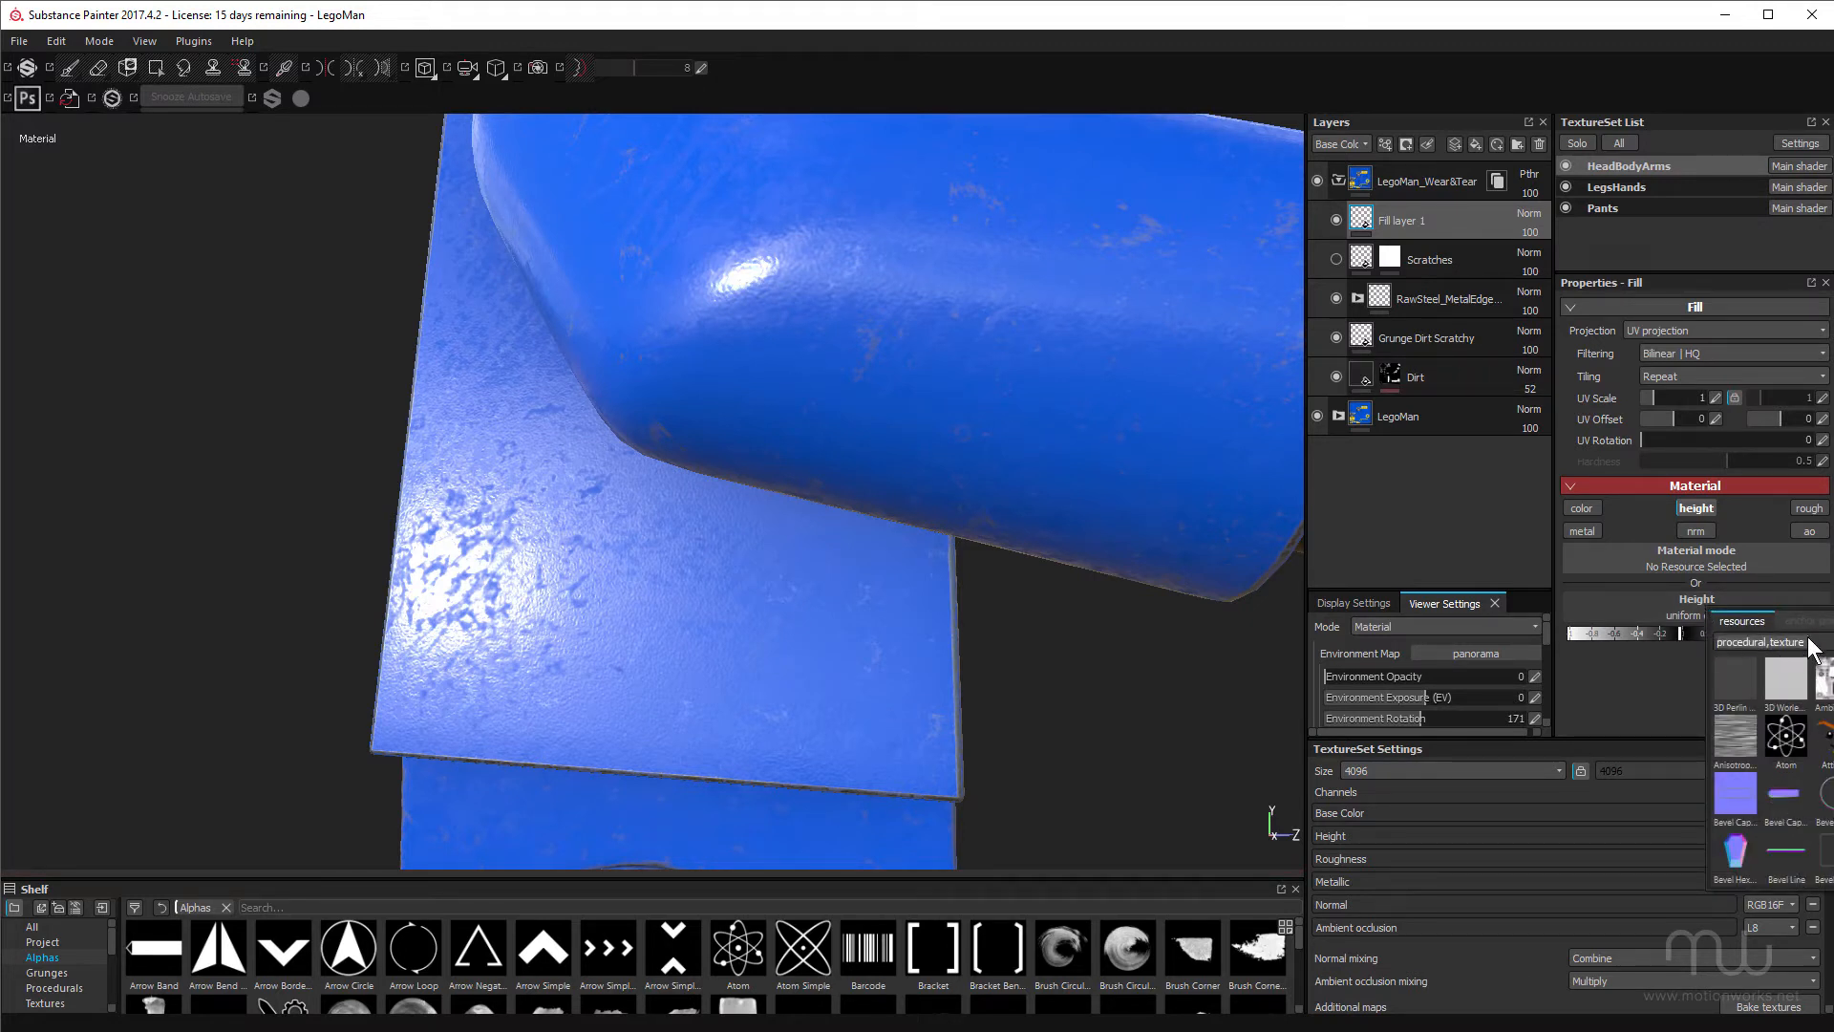
# Assign a Grunge Scratch Generator to height, inverted, with balance around 0.39
pyautogui.write('scratc')
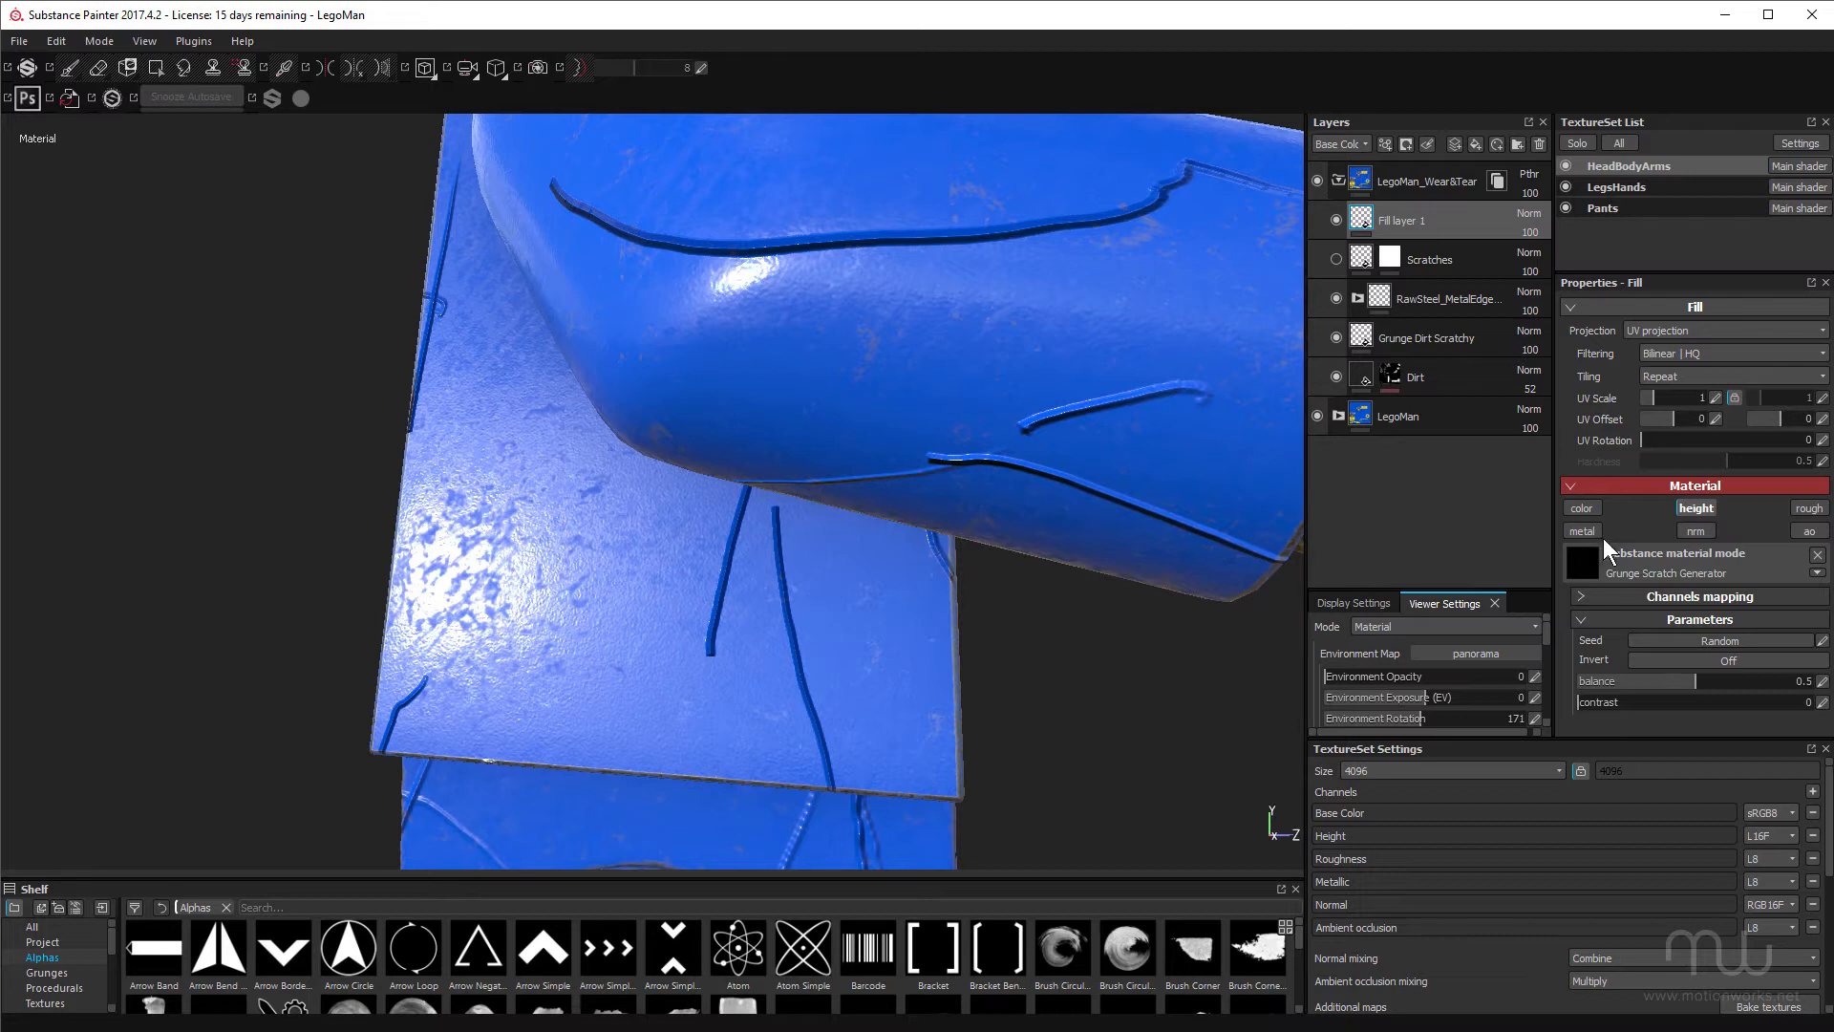
pyautogui.click(1726, 660)
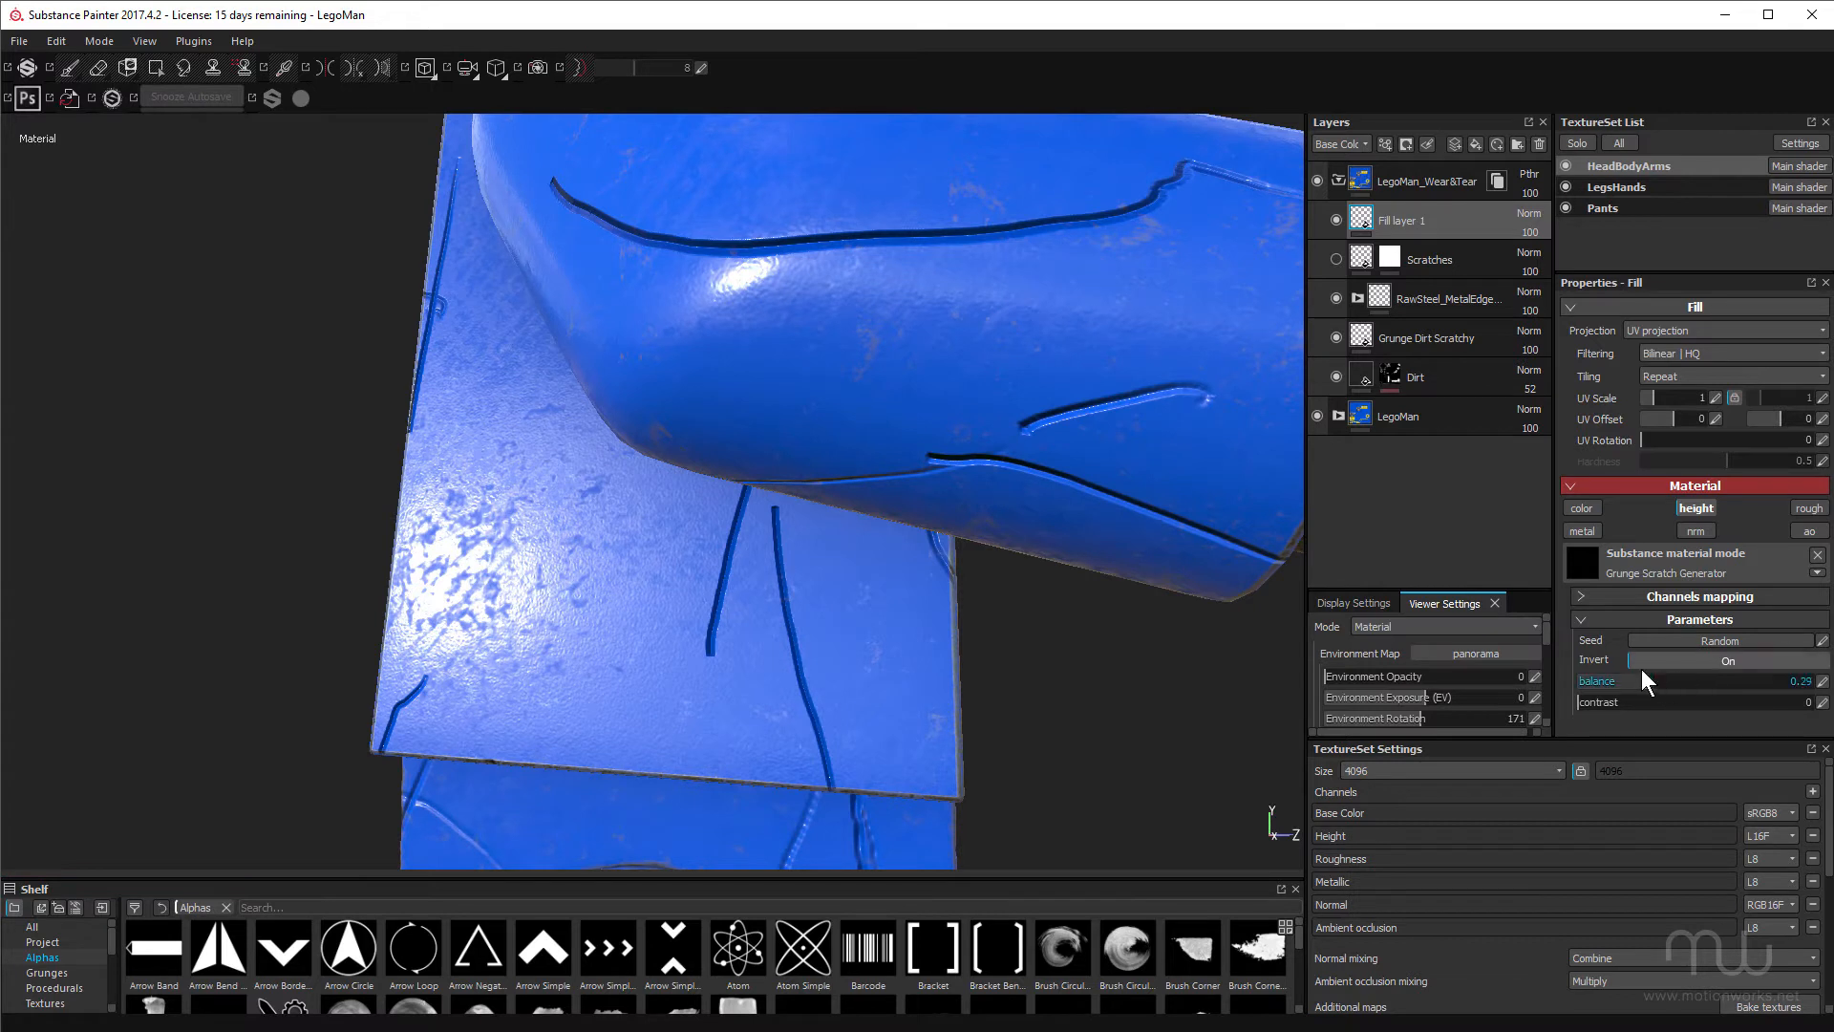
pyautogui.moveTo(1660, 680); pyautogui.dragTo(1614, 680)
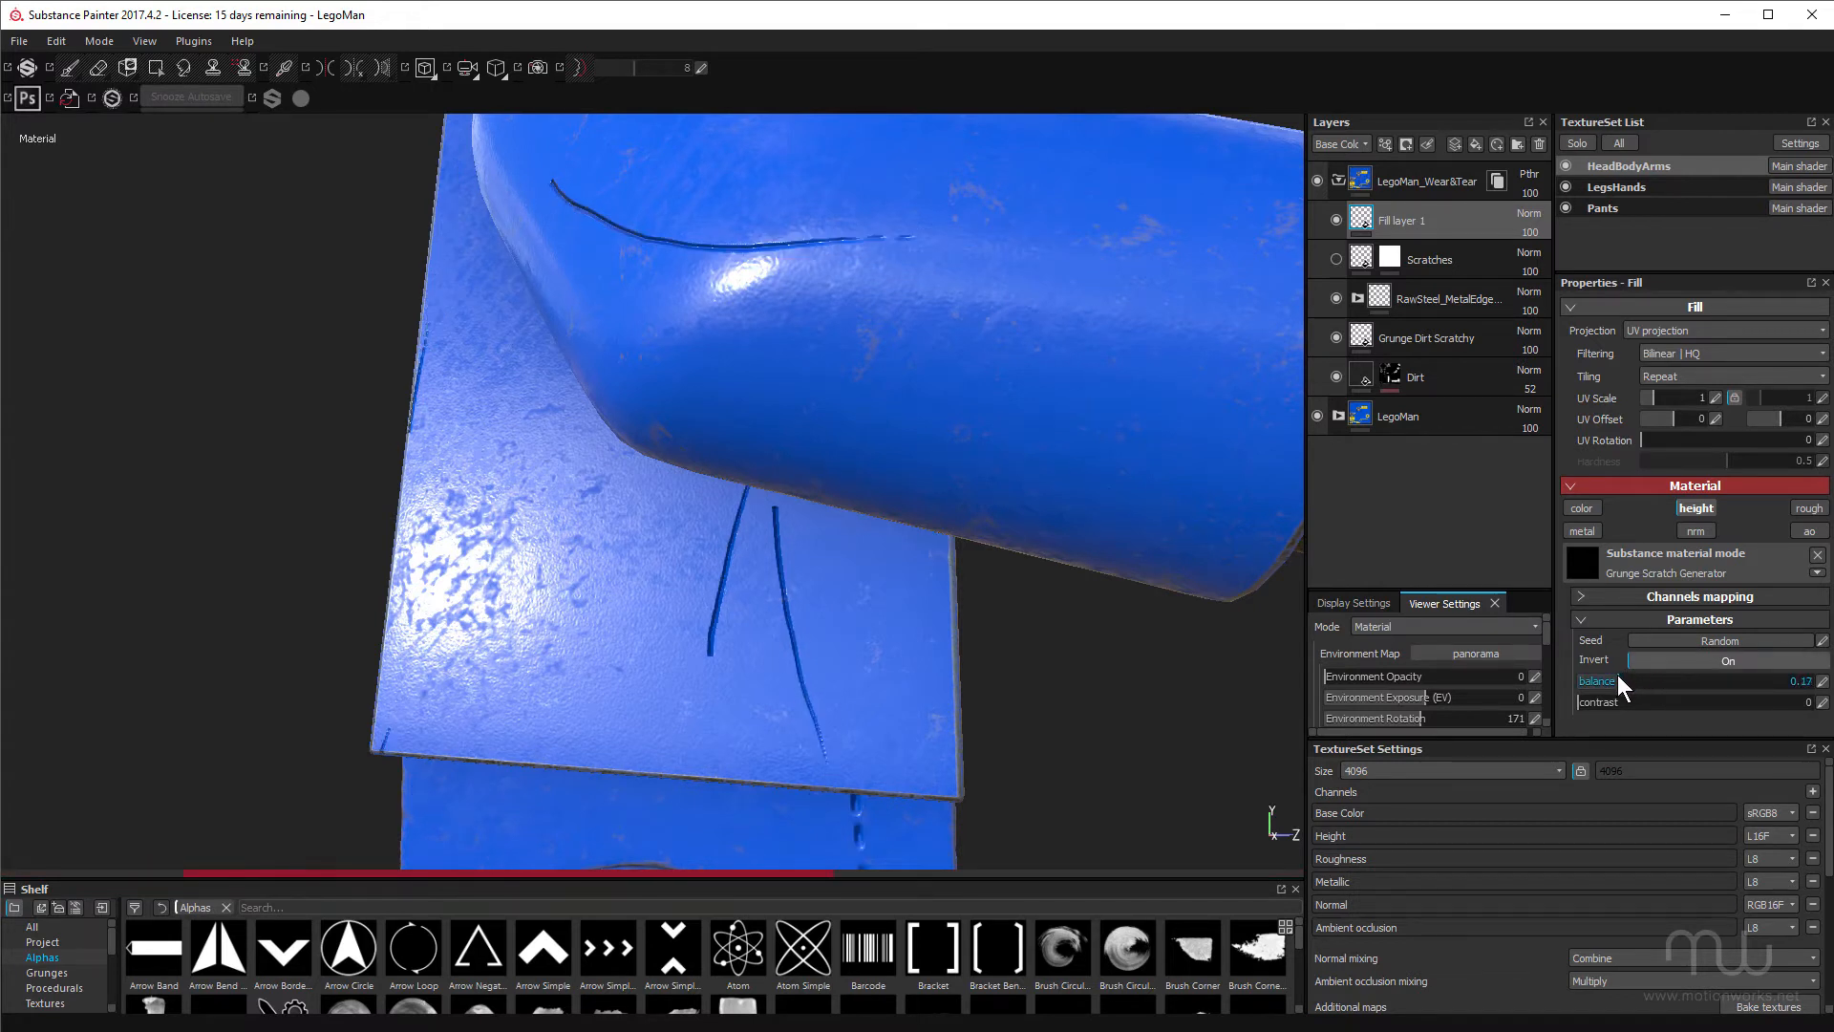
pyautogui.moveTo(1597, 680); pyautogui.dragTo(1669, 680)
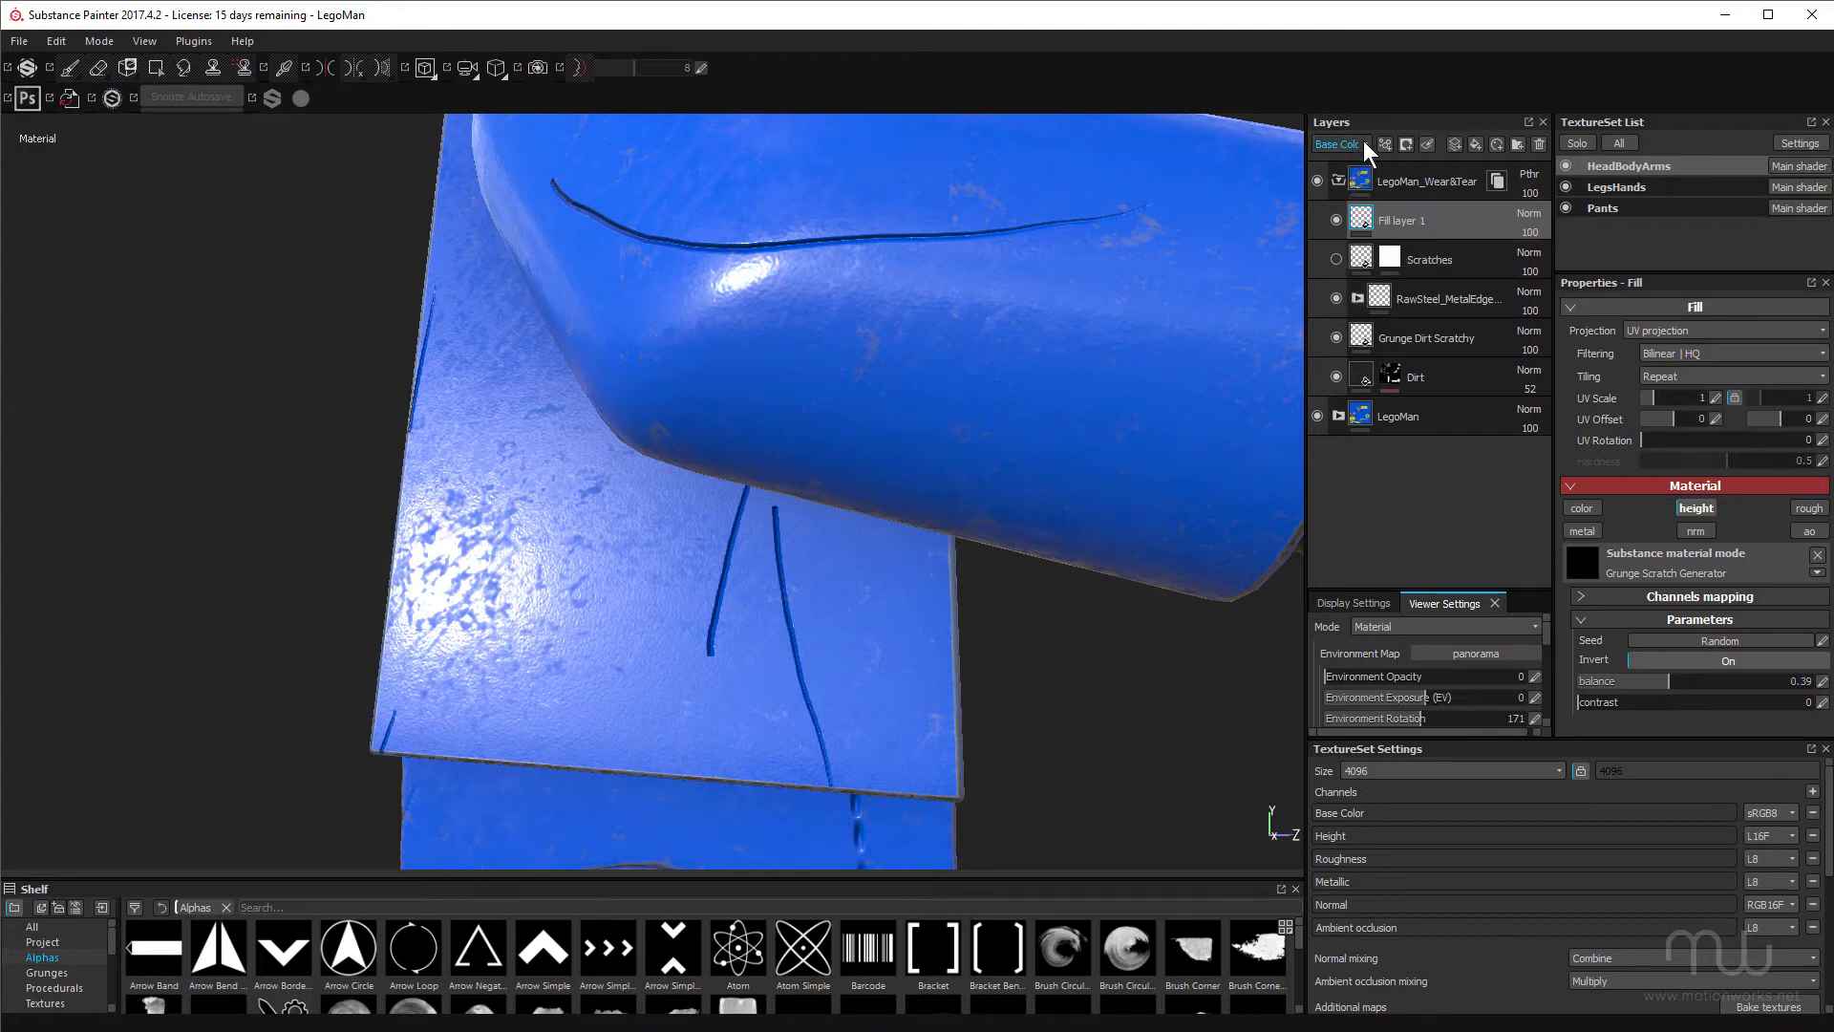
# Lower Fill layer 1's height opacity to about 22 for shallower grooves
pyautogui.click(1341, 145)
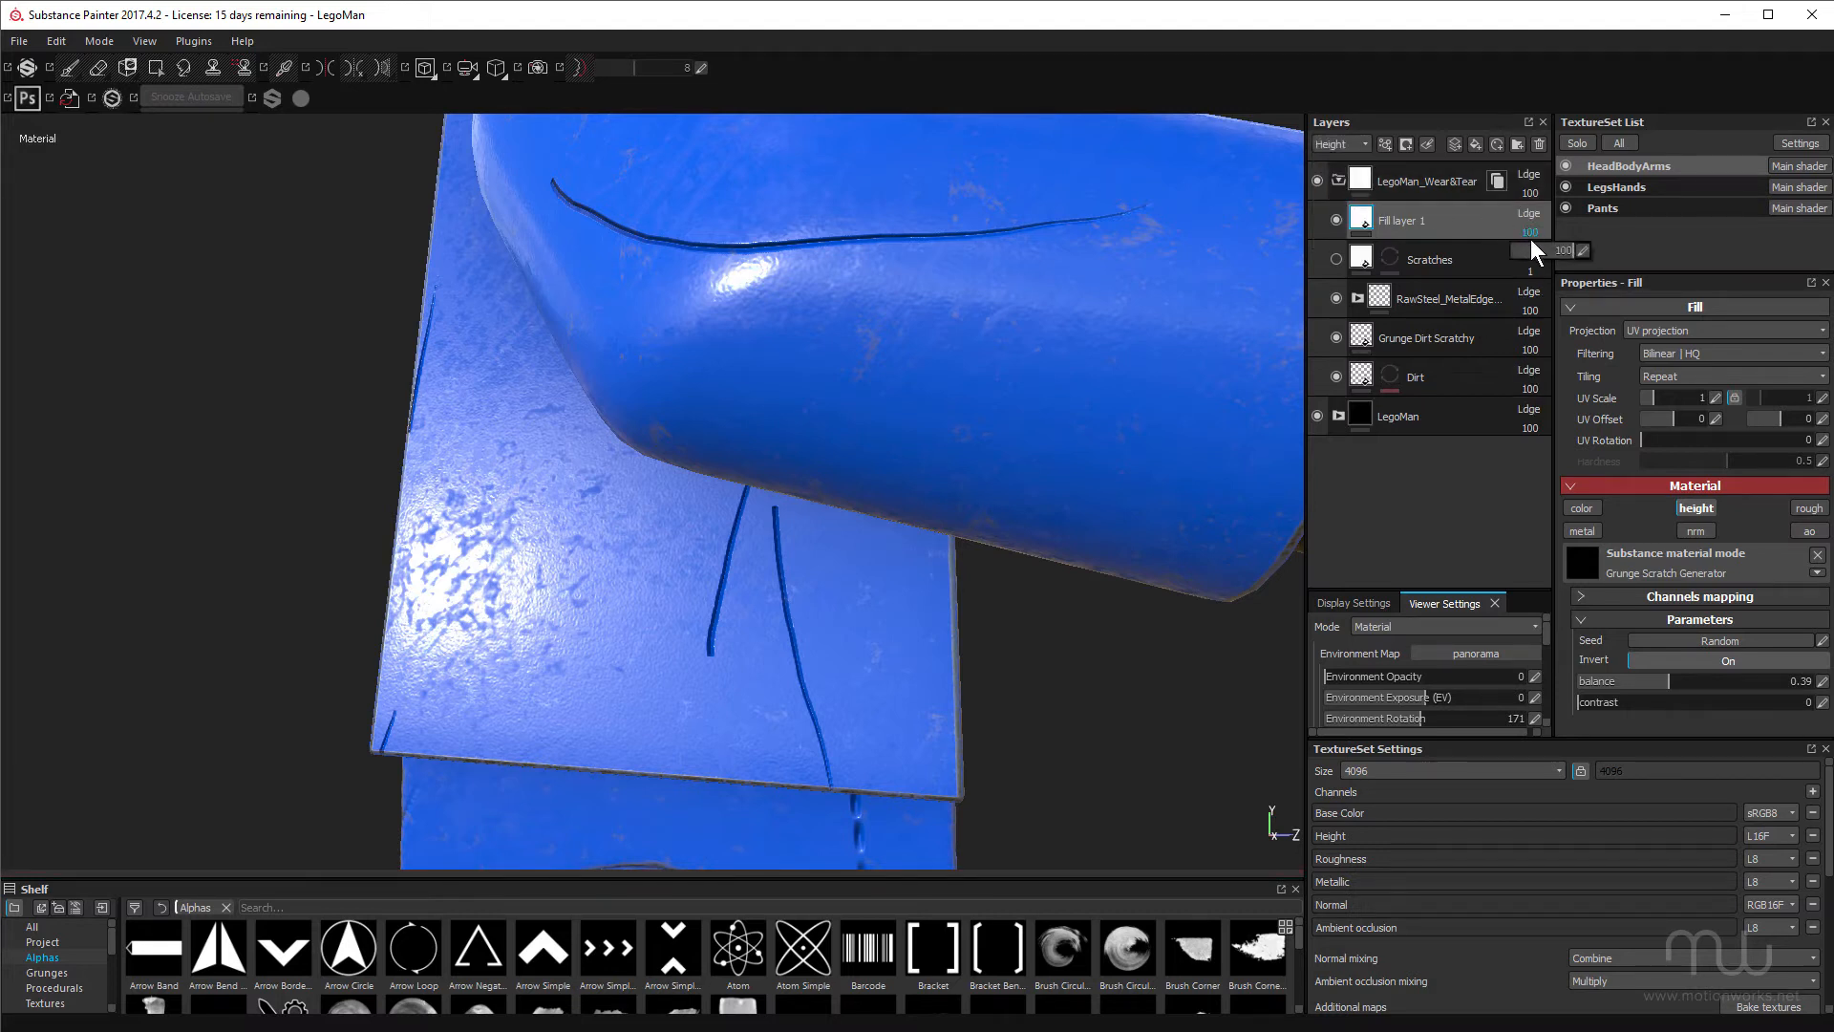
pyautogui.moveTo(1538, 231); pyautogui.dragTo(1555, 250)
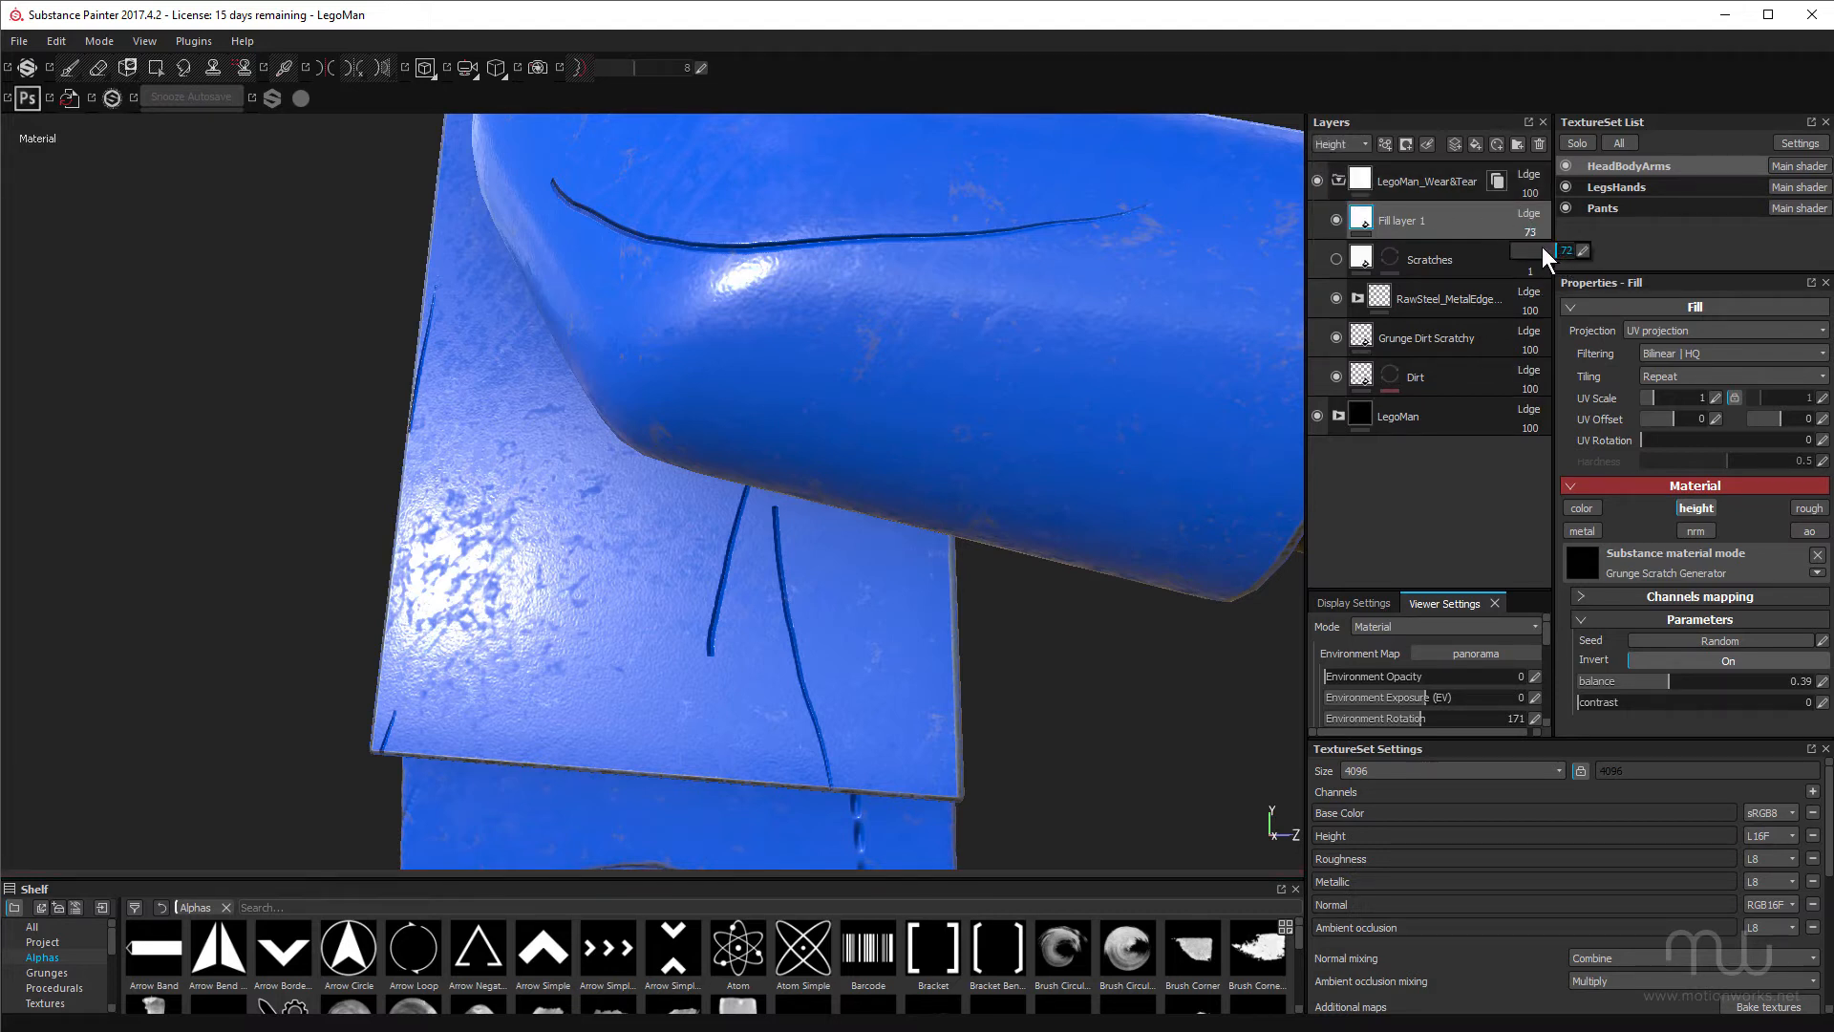
pyautogui.moveTo(1555, 250); pyautogui.dragTo(1536, 250)
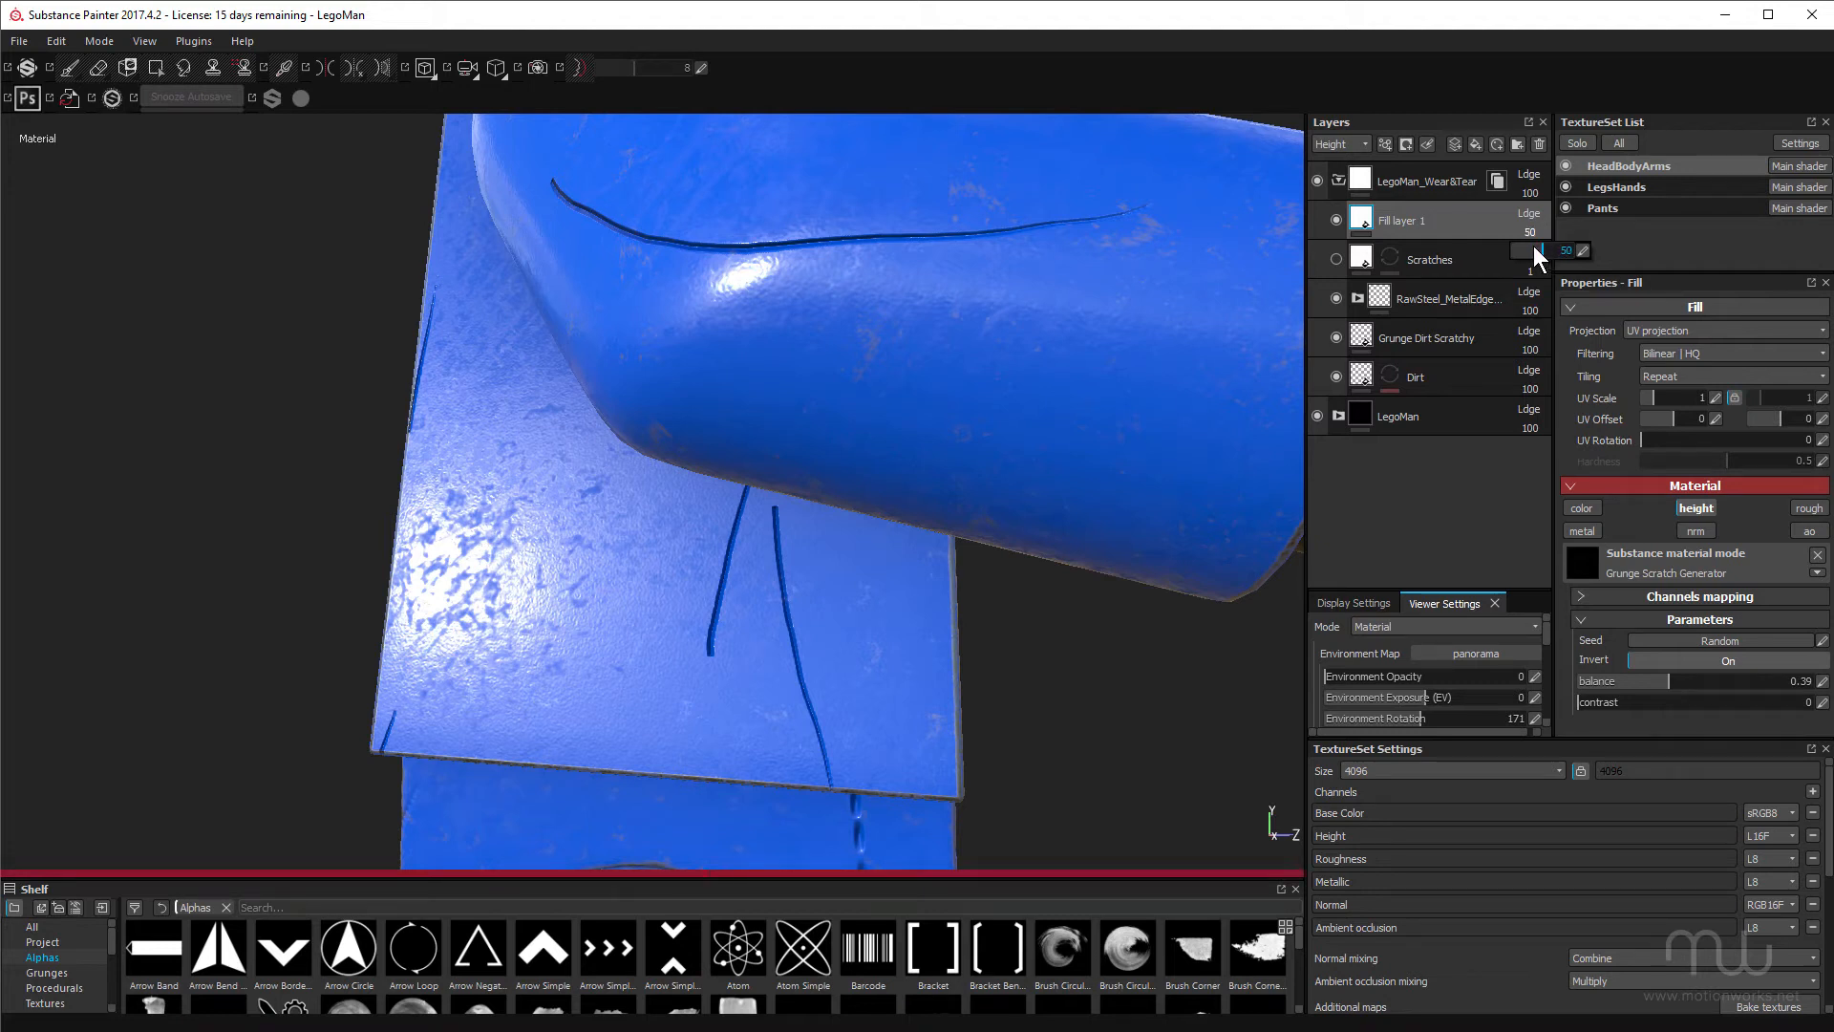
pyautogui.moveTo(1544, 231); pyautogui.dragTo(1526, 231)
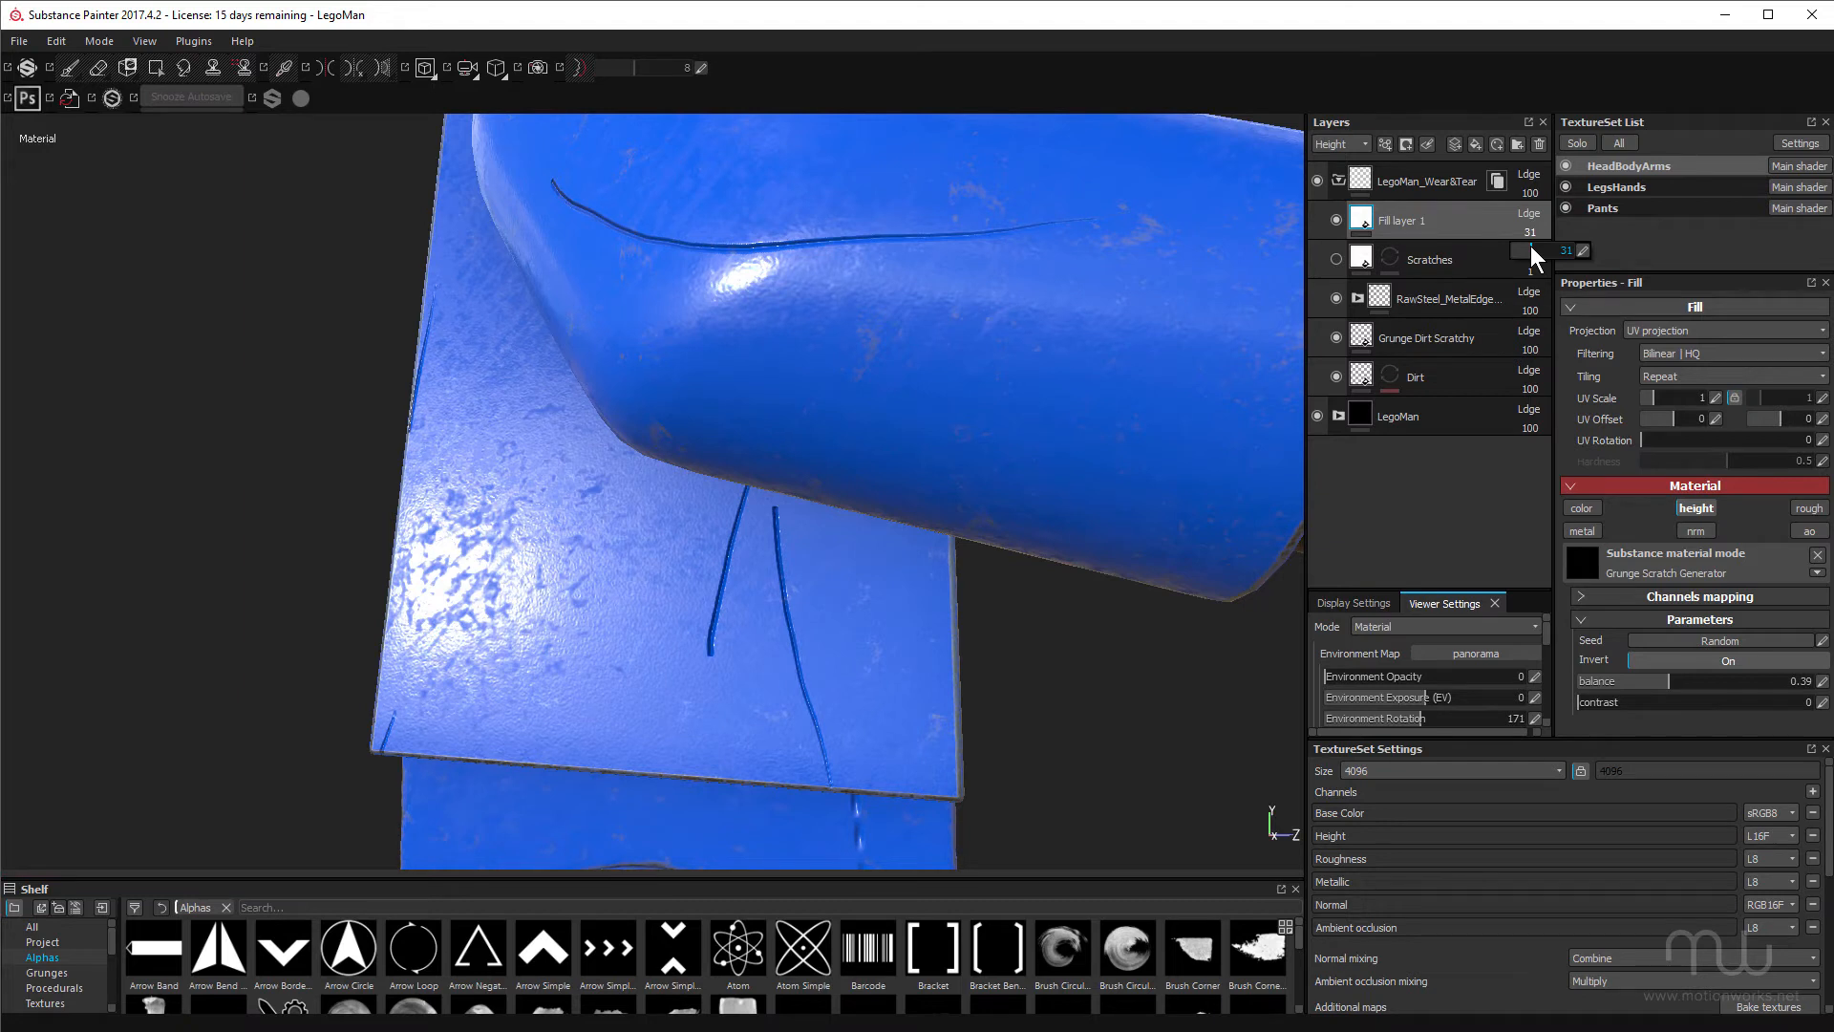
pyautogui.moveTo(1544, 248); pyautogui.dragTo(1520, 248)
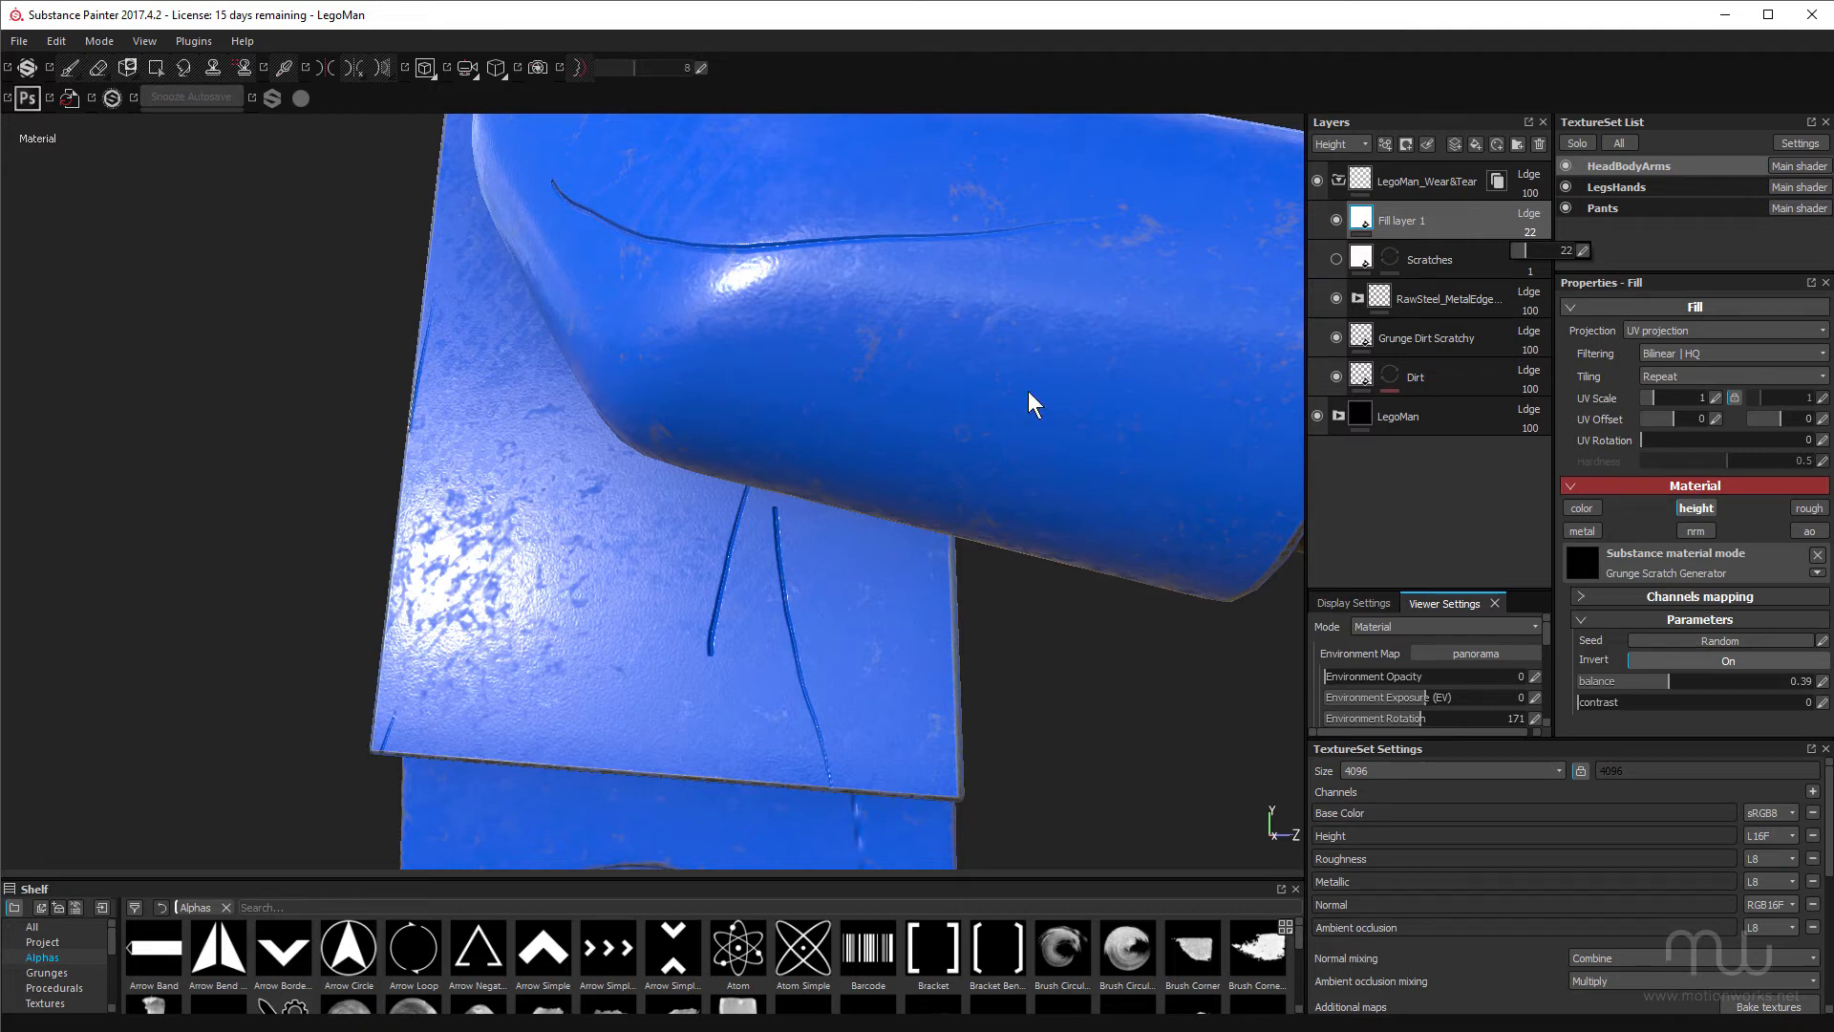
pyautogui.moveTo(730, 501)
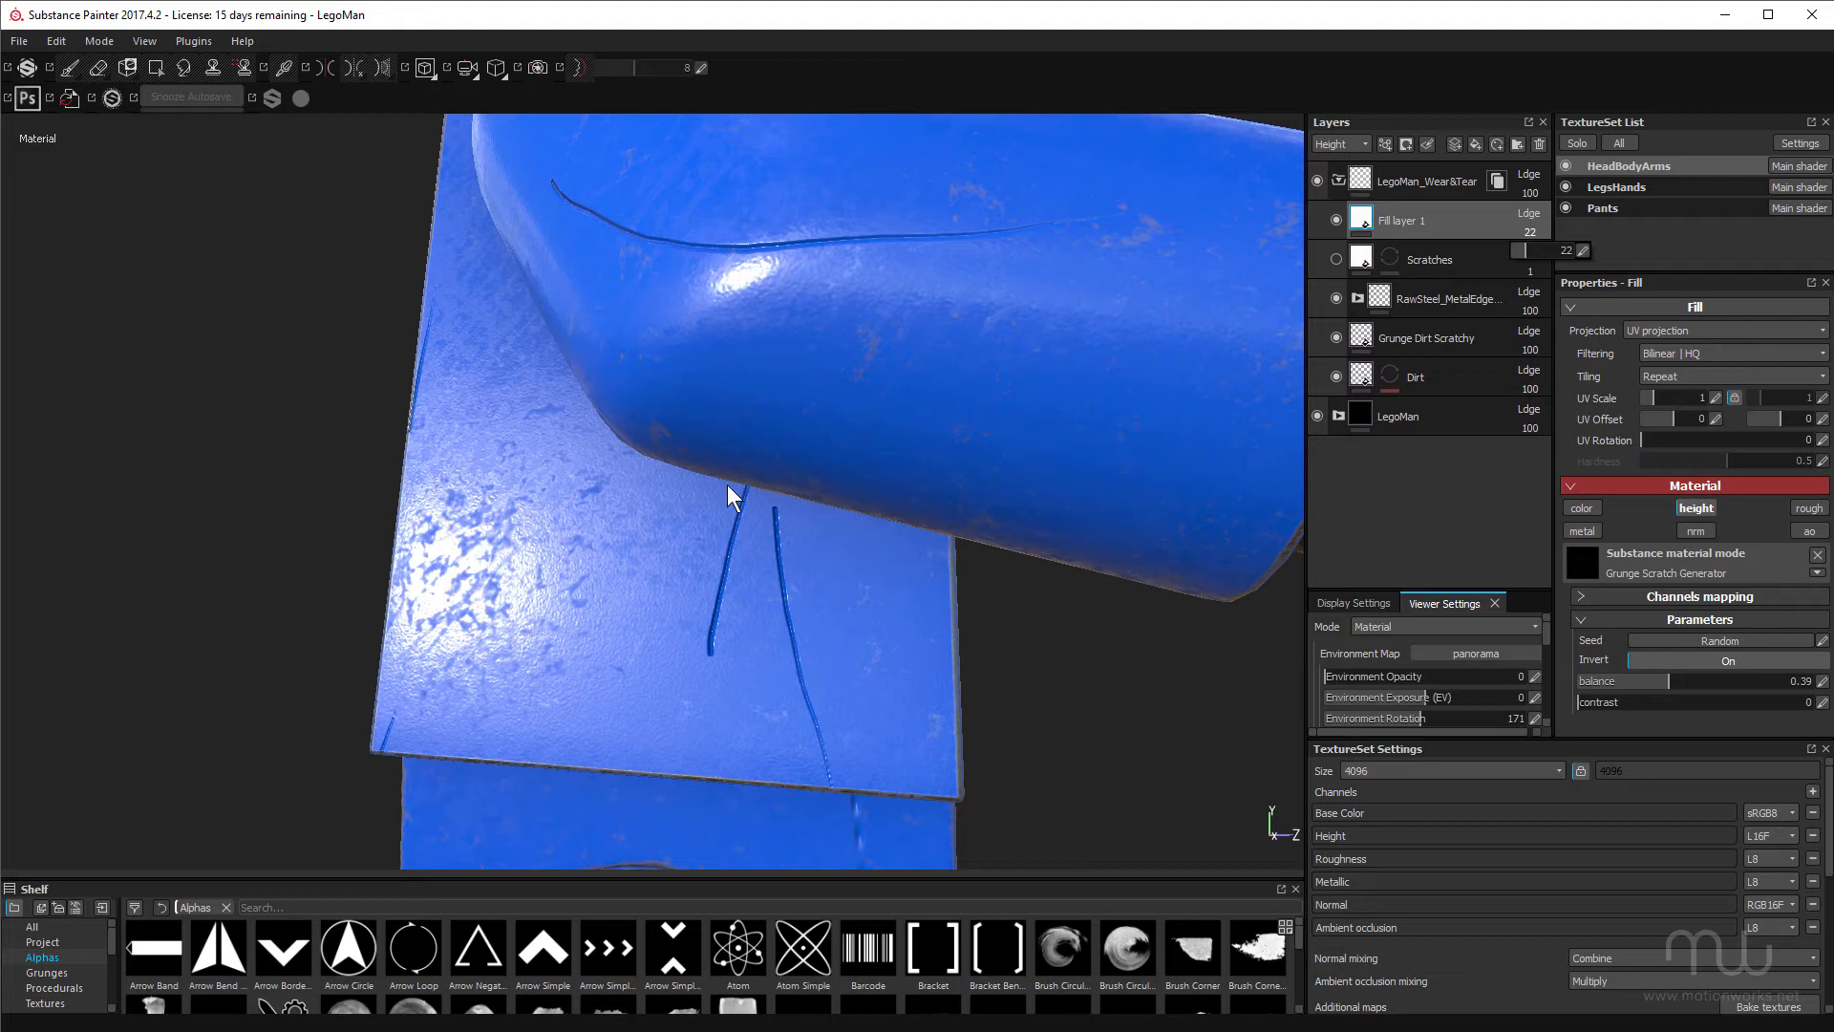
pyautogui.moveTo(787, 520)
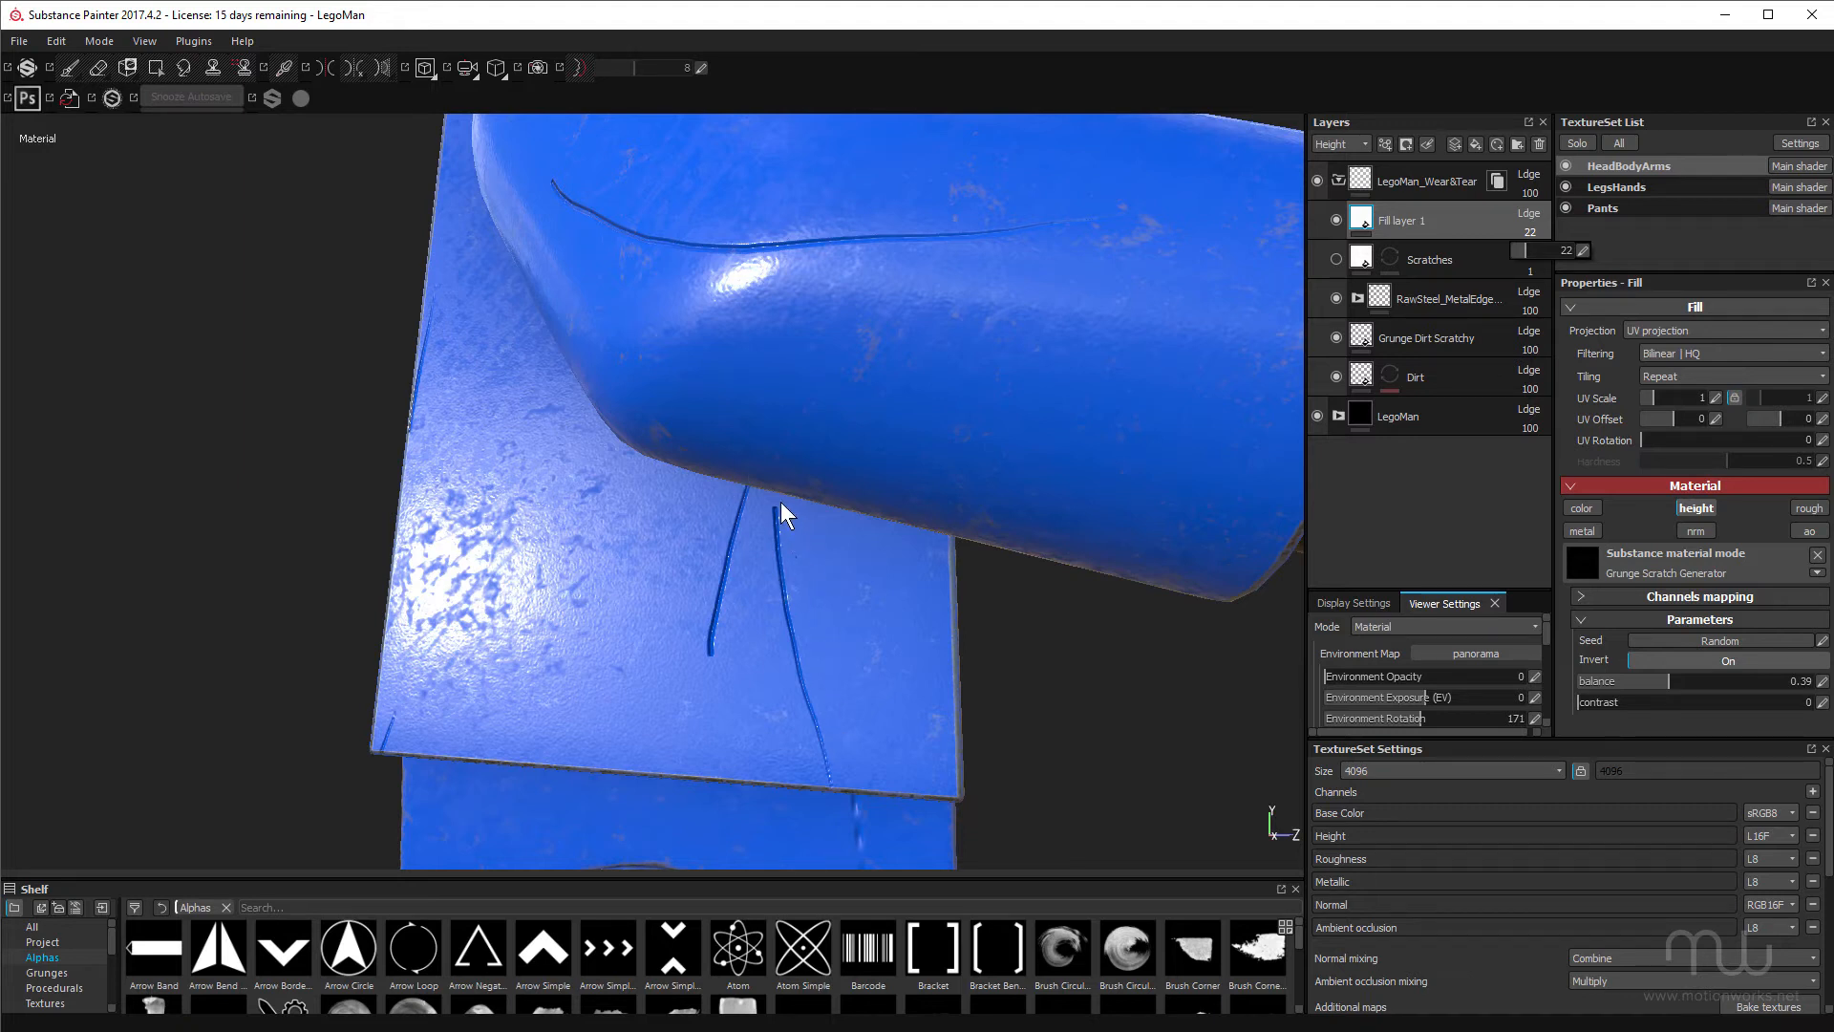
pyautogui.moveTo(801, 669)
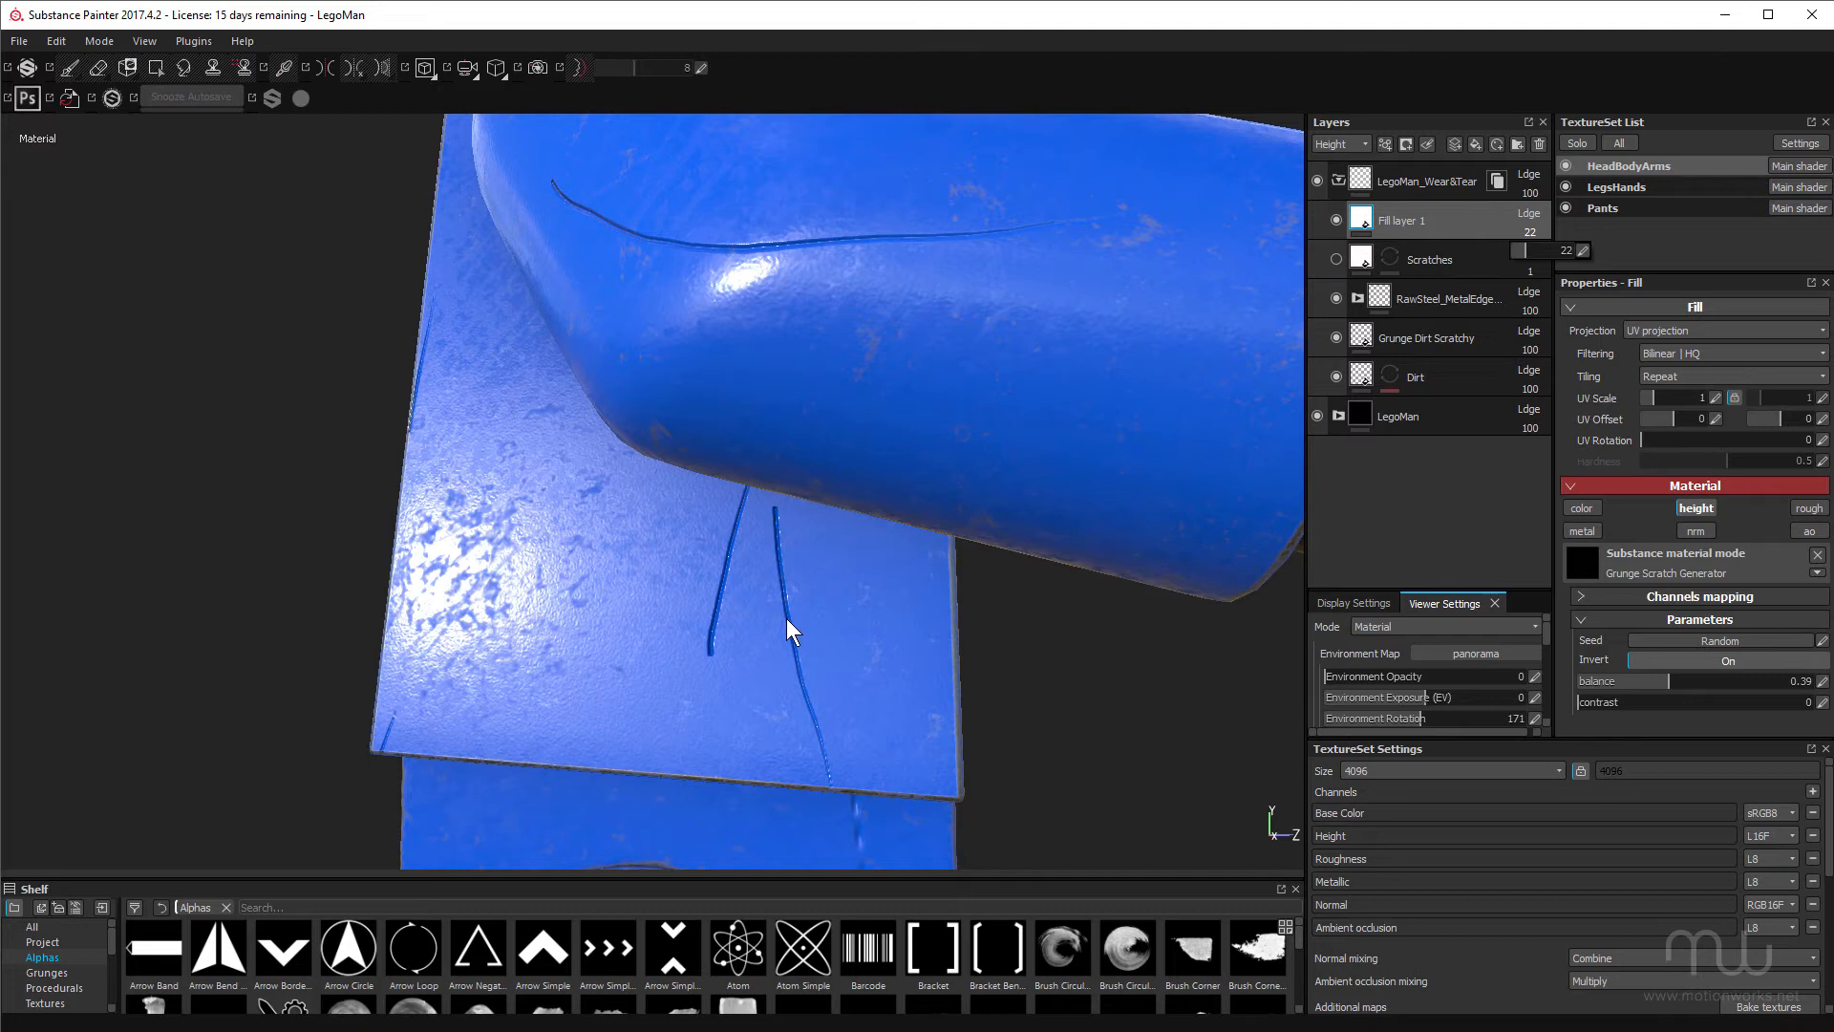
# Give Fill layer 1 a white mask and add a paint effect to it
pyautogui.doubleClick(1402, 219)
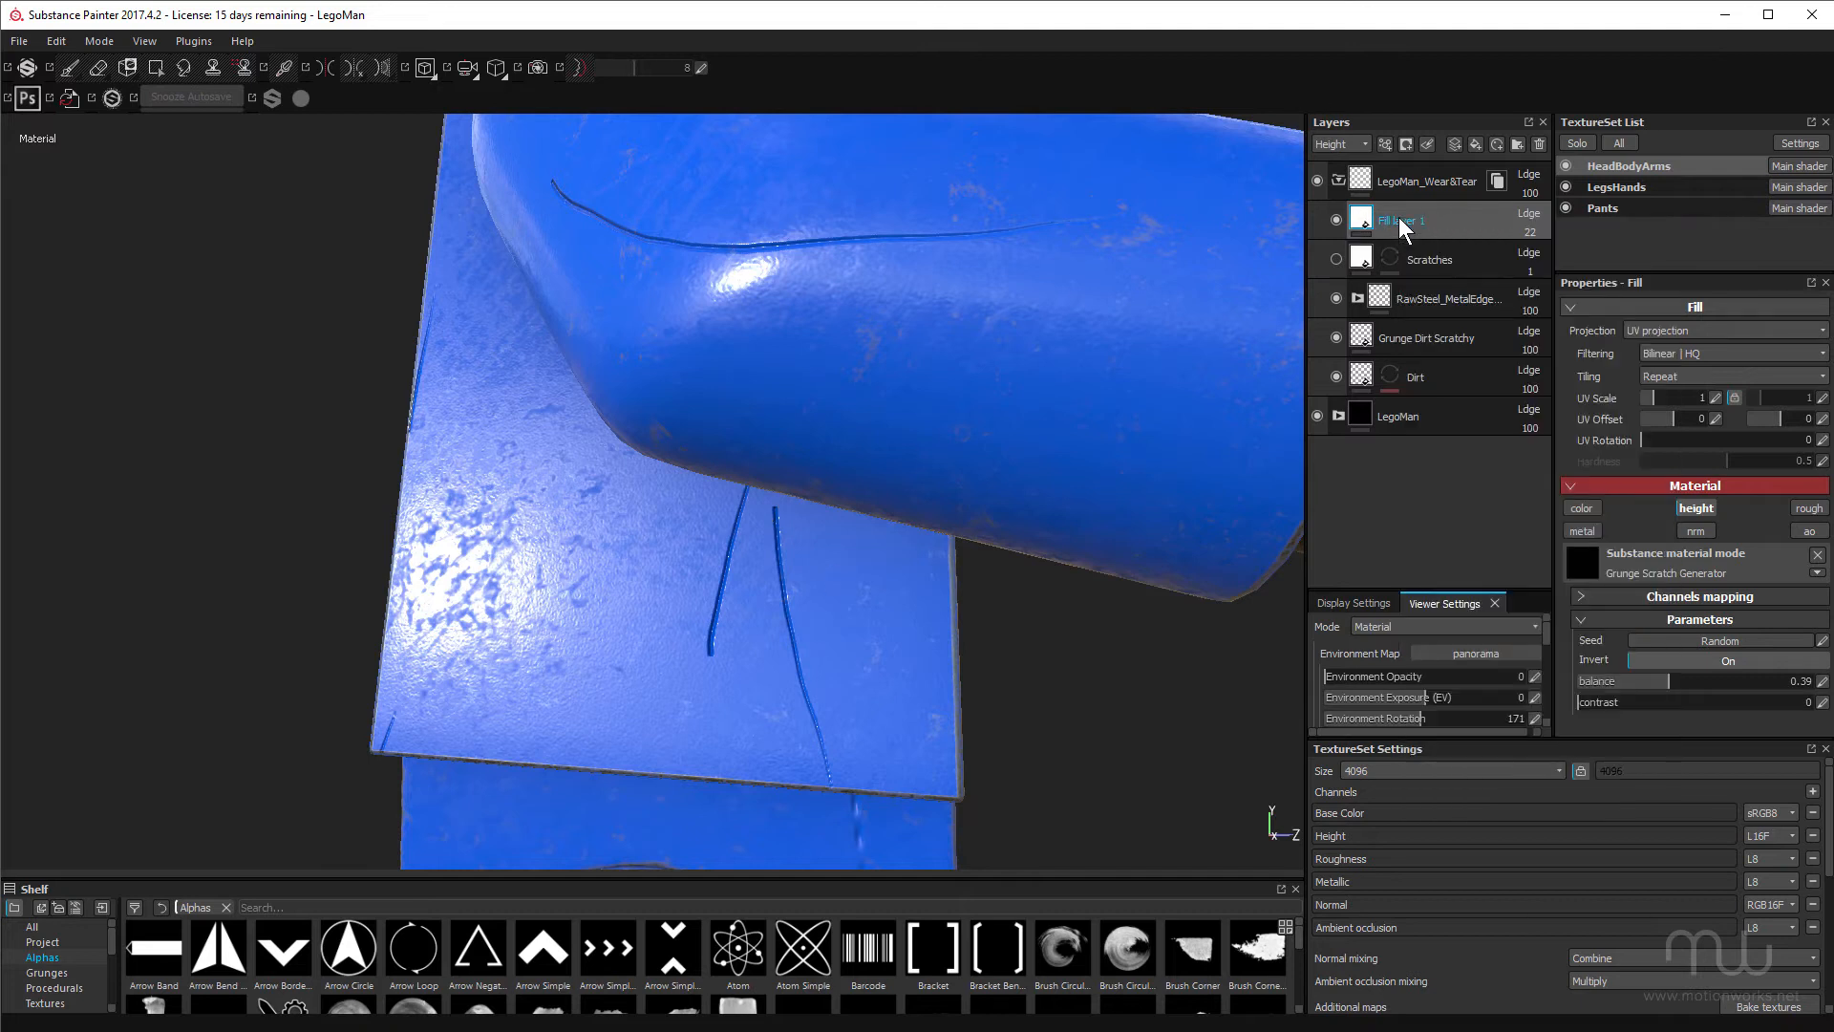
pyautogui.rightClick(1399, 220)
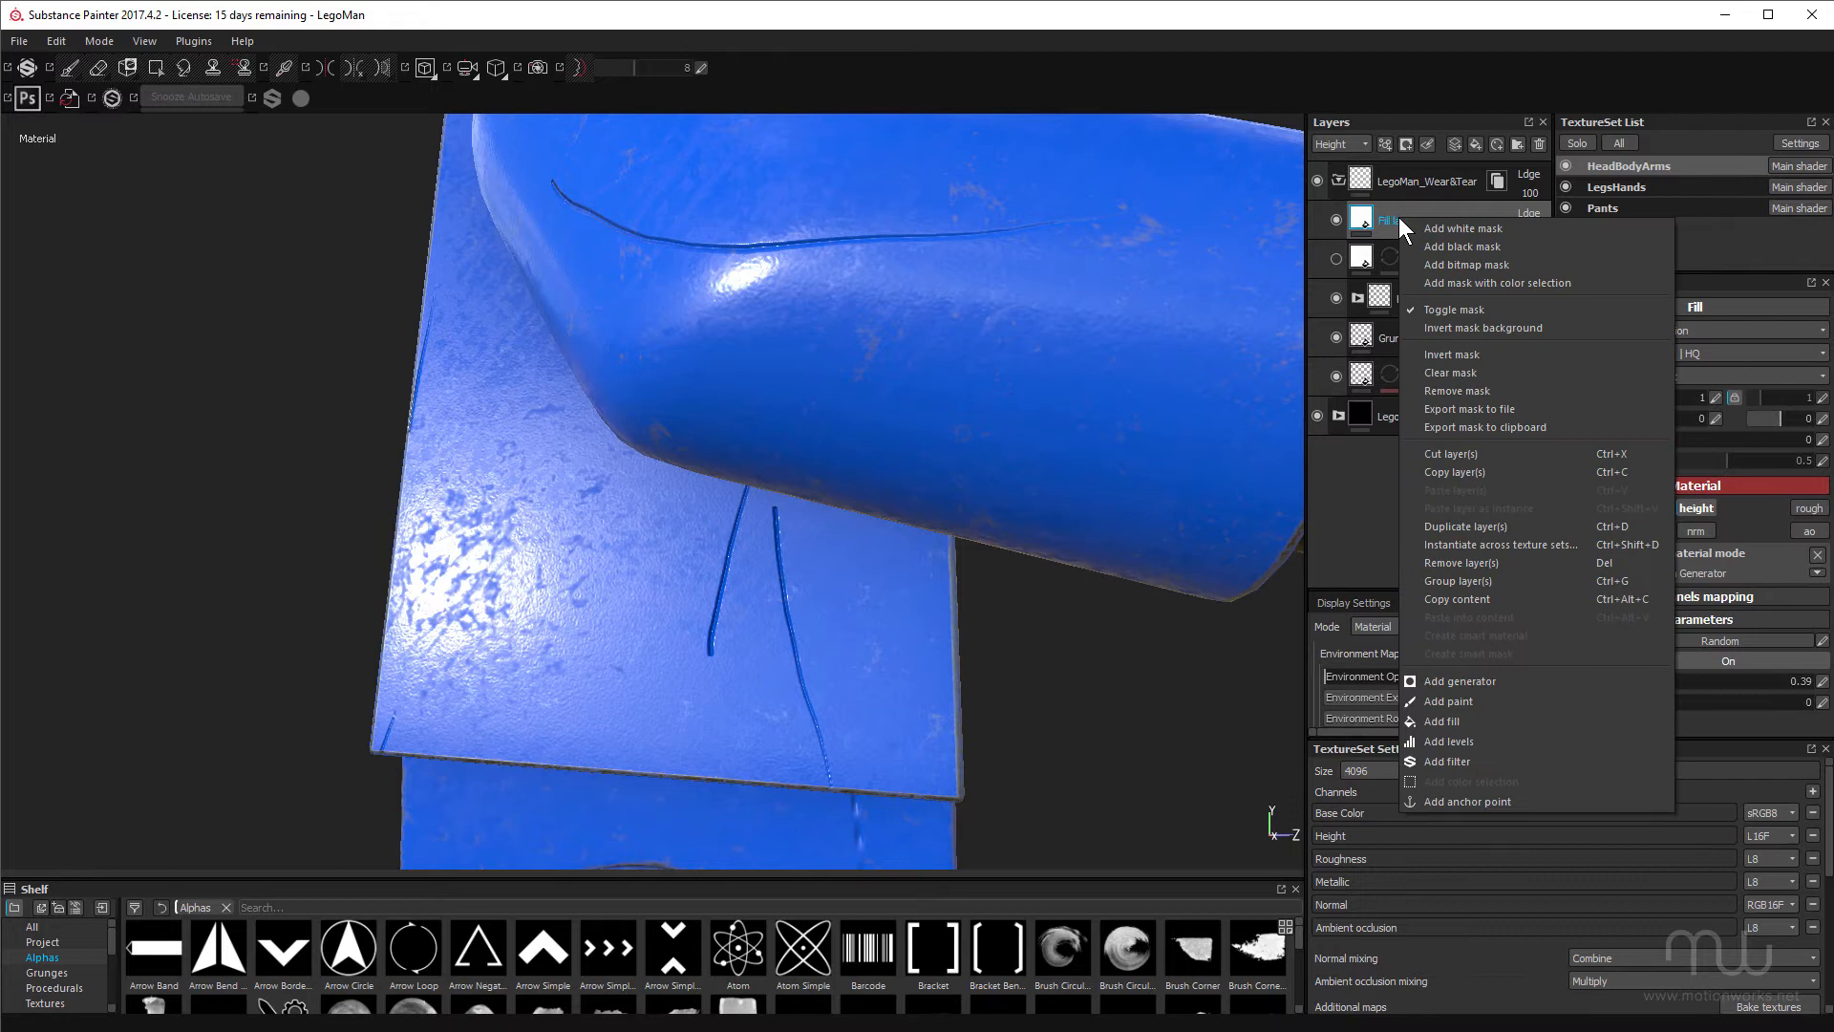
pyautogui.moveTo(1452, 250)
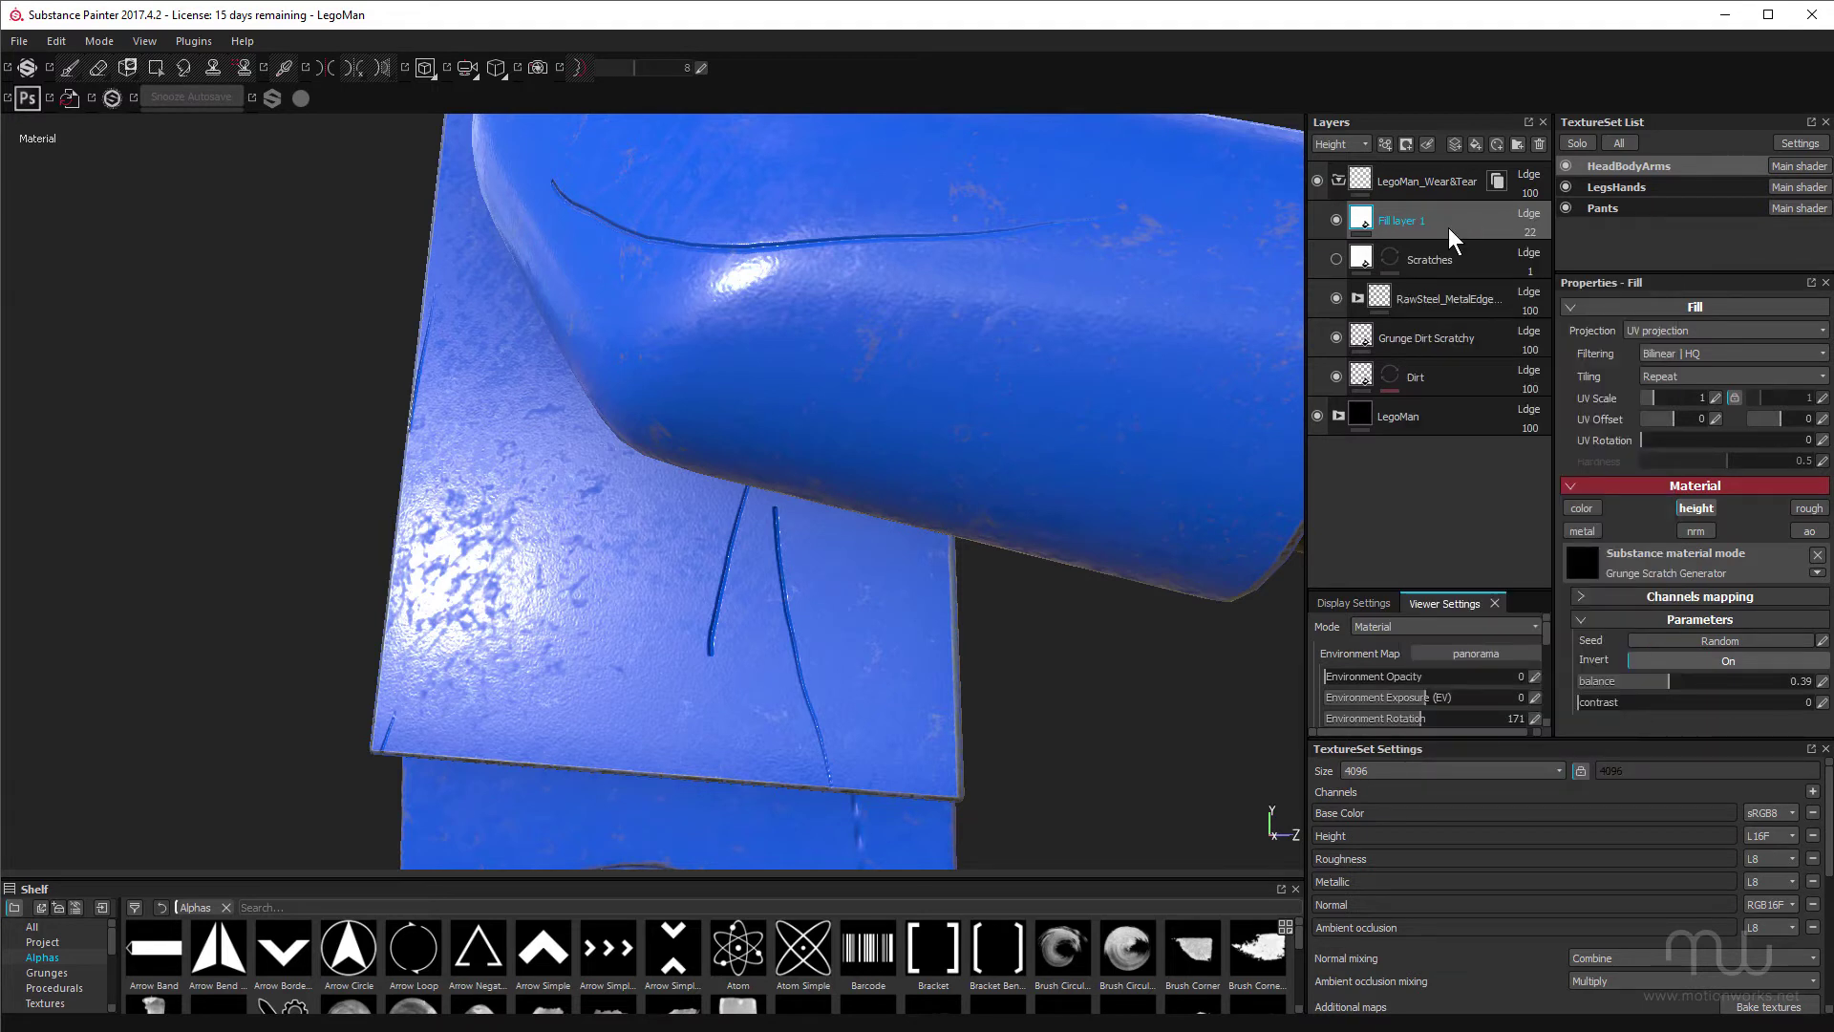
pyautogui.click(68, 69)
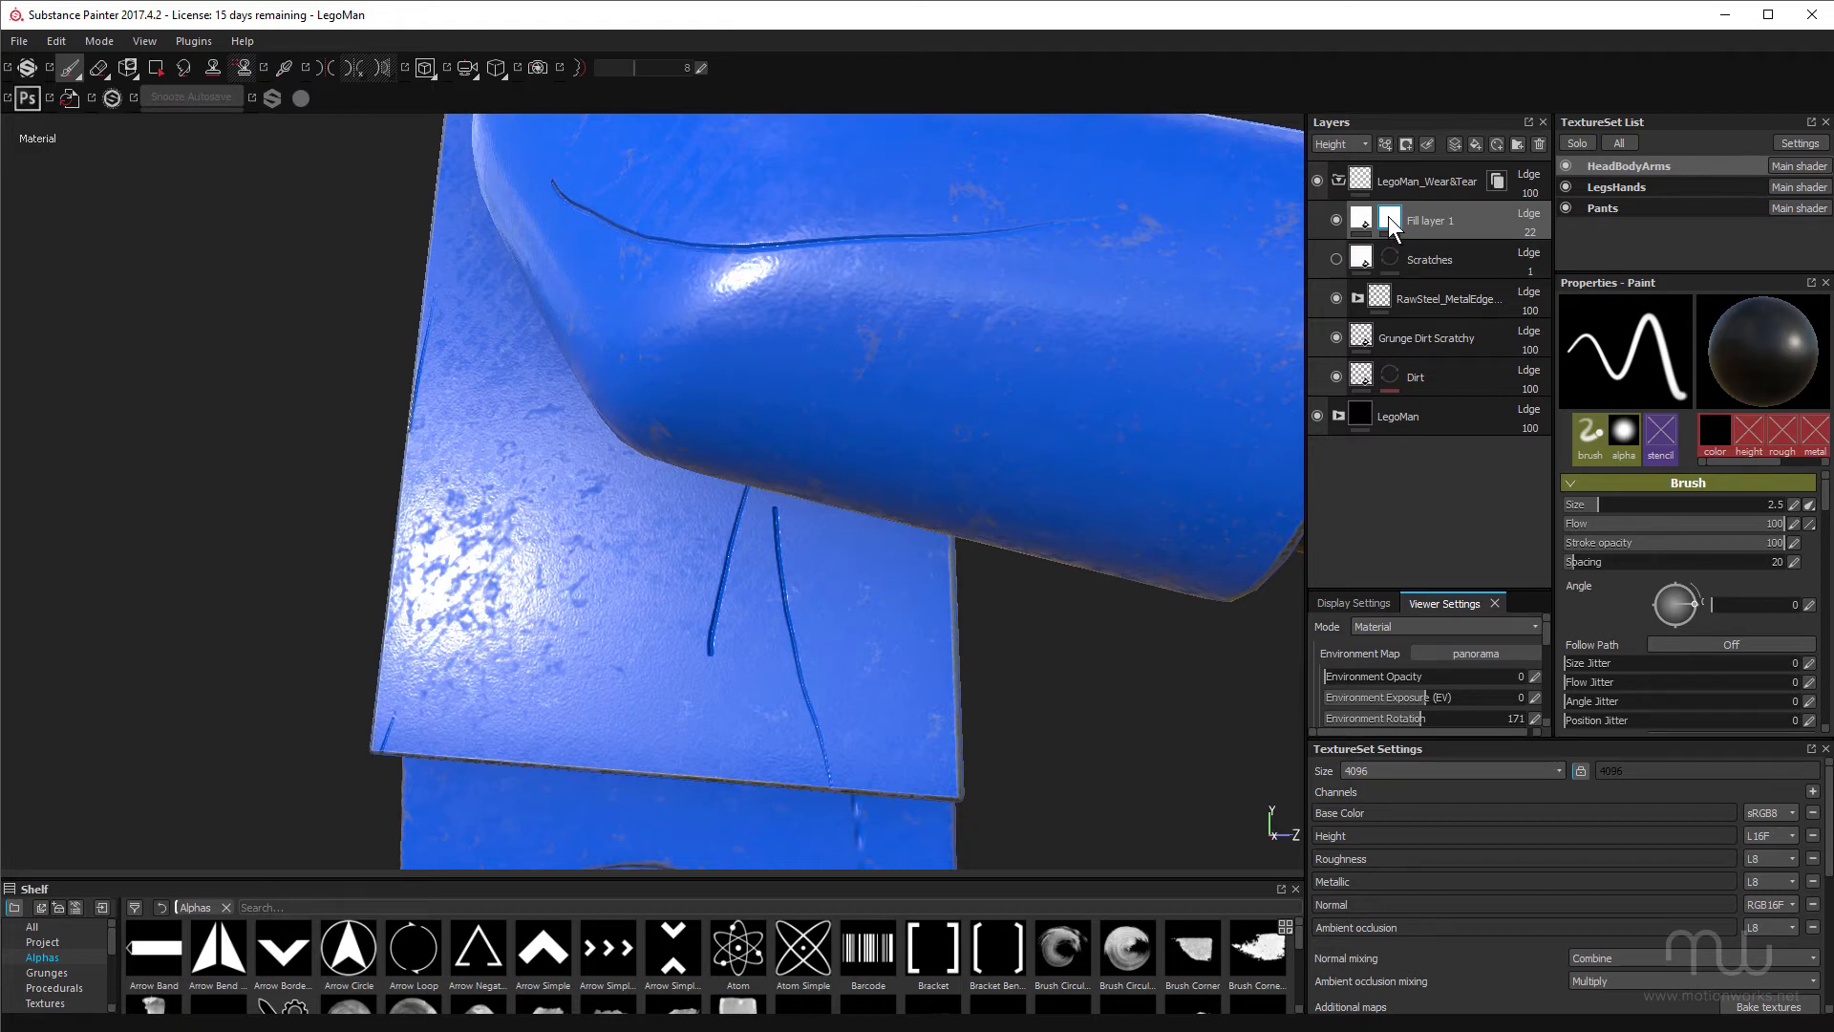
pyautogui.rightClick(1391, 218)
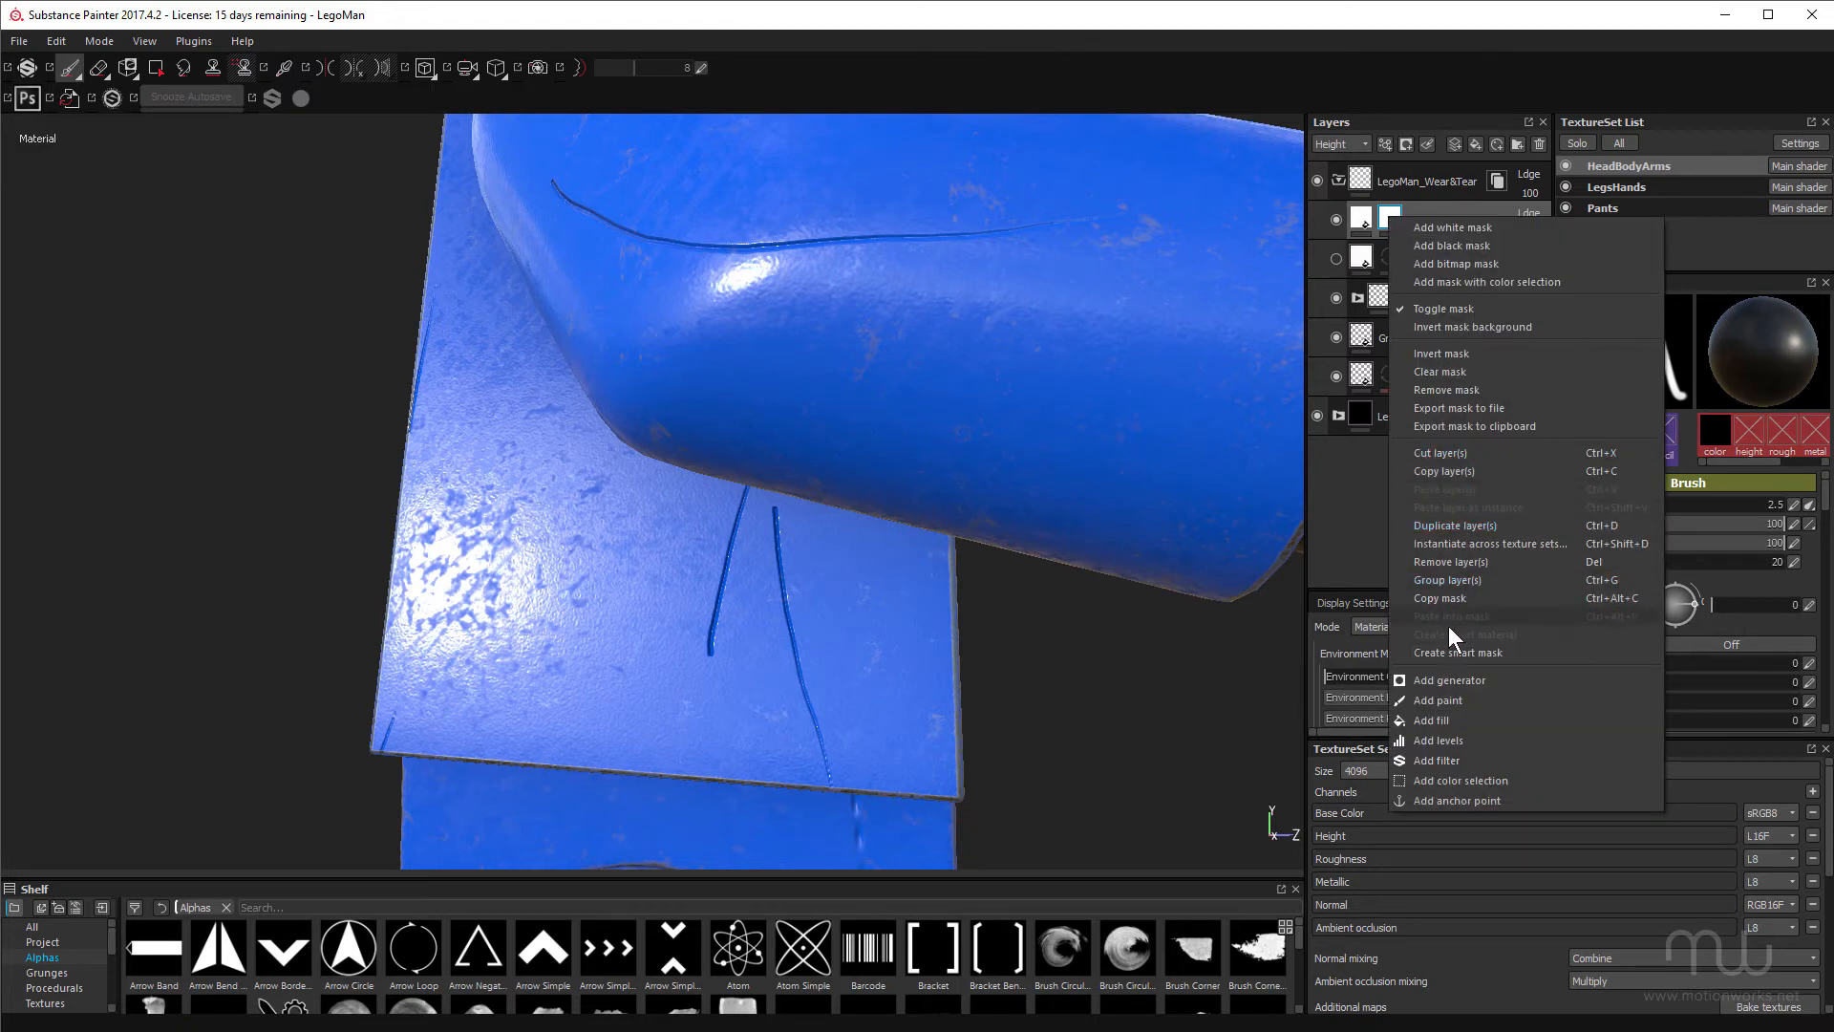
pyautogui.click(1429, 720)
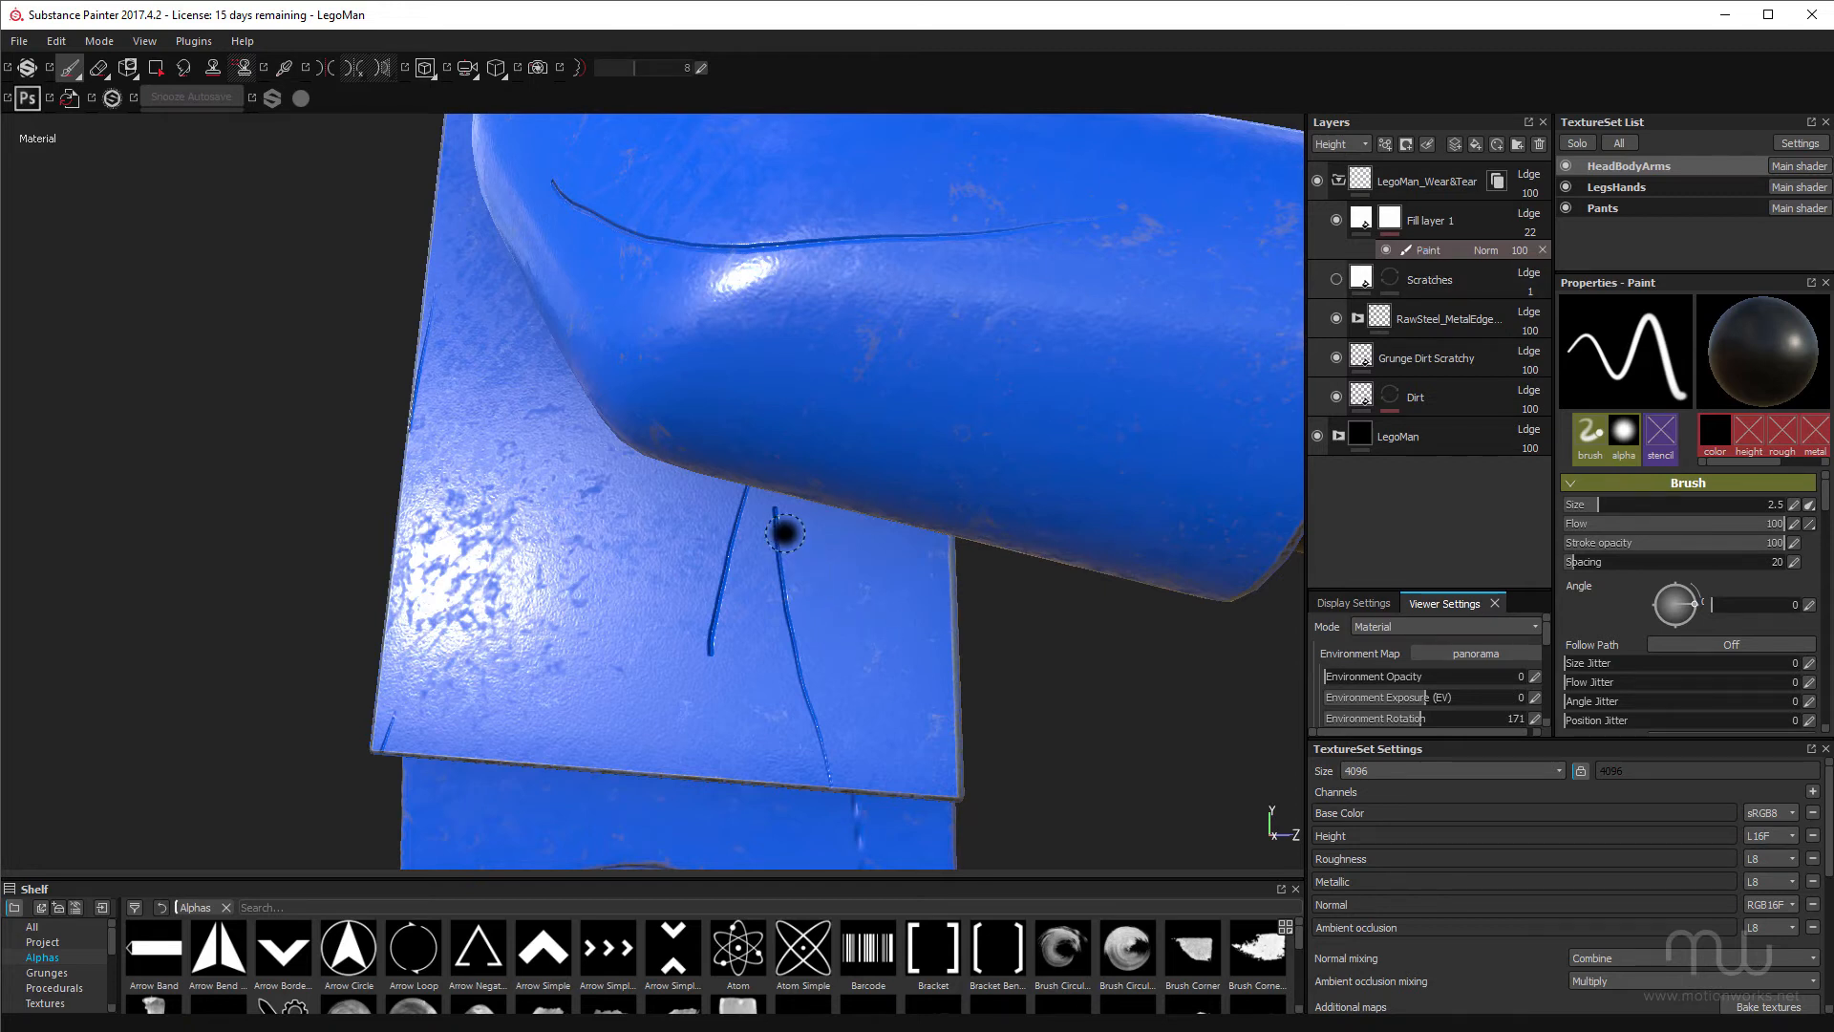
pyautogui.moveTo(779, 519)
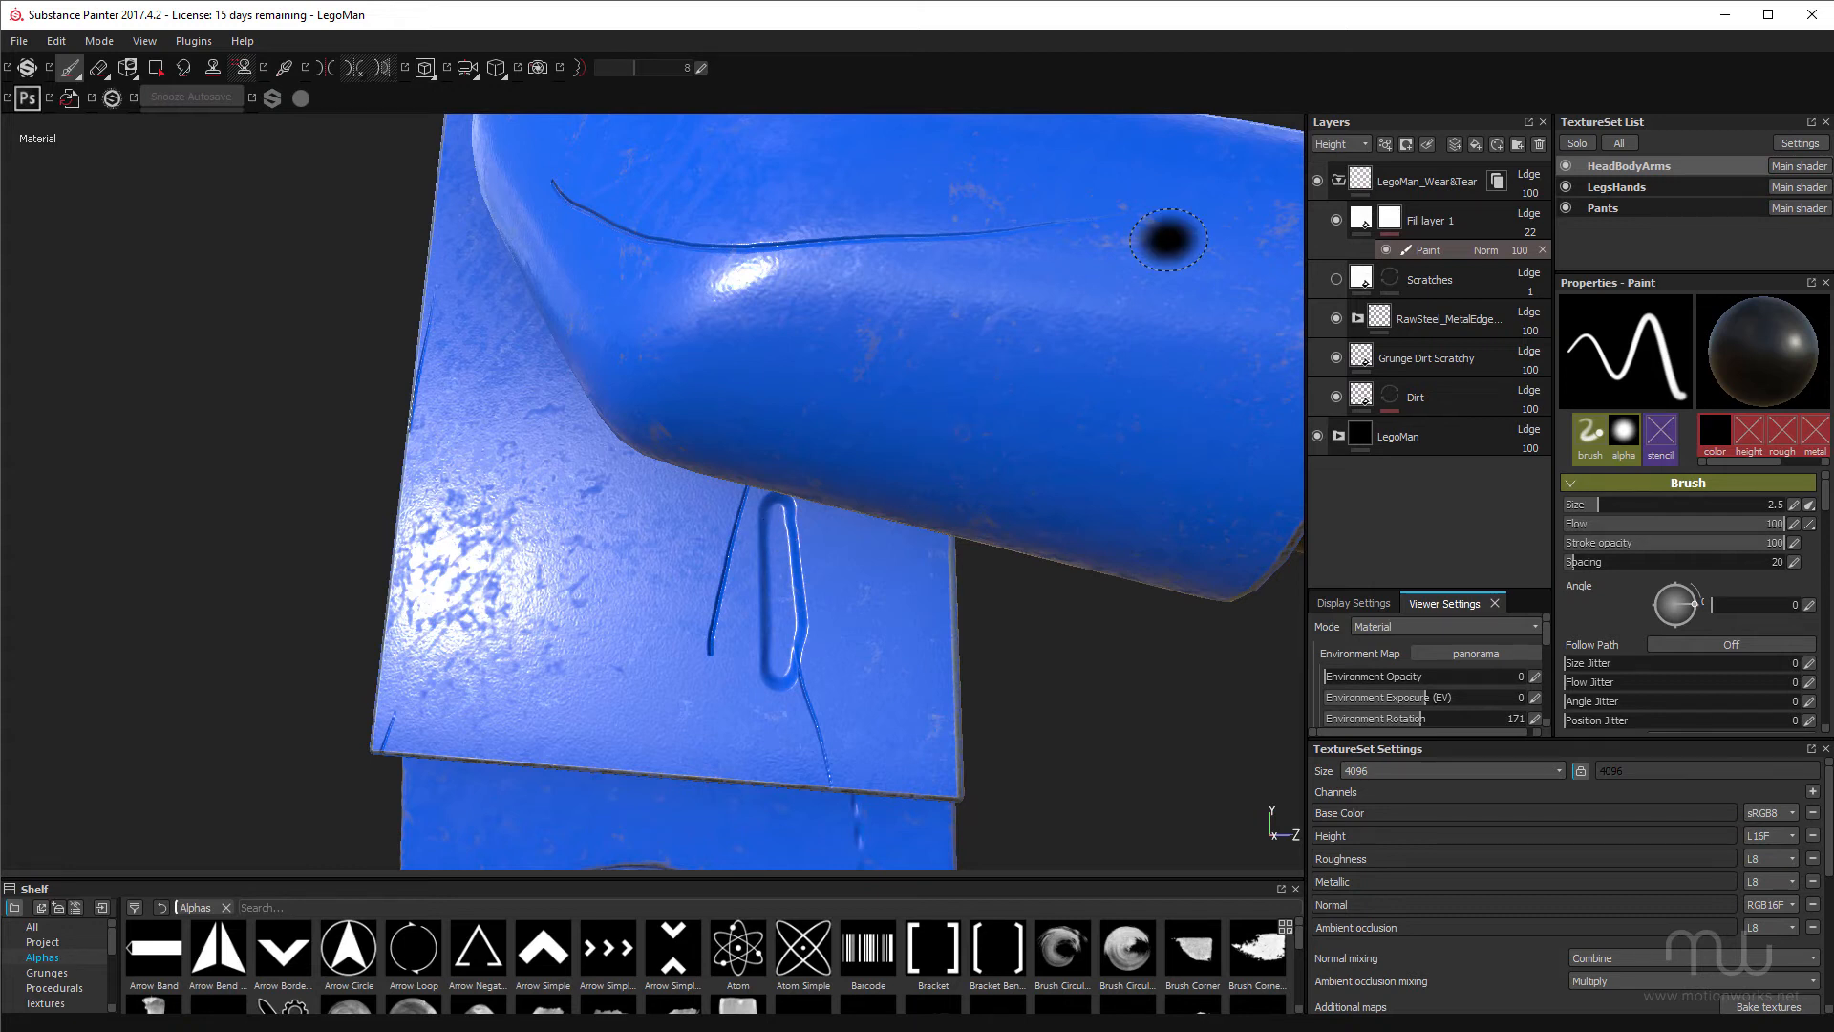
# Remove the paint effect from Fill layer 1's mask
pyautogui.click(1389, 220)
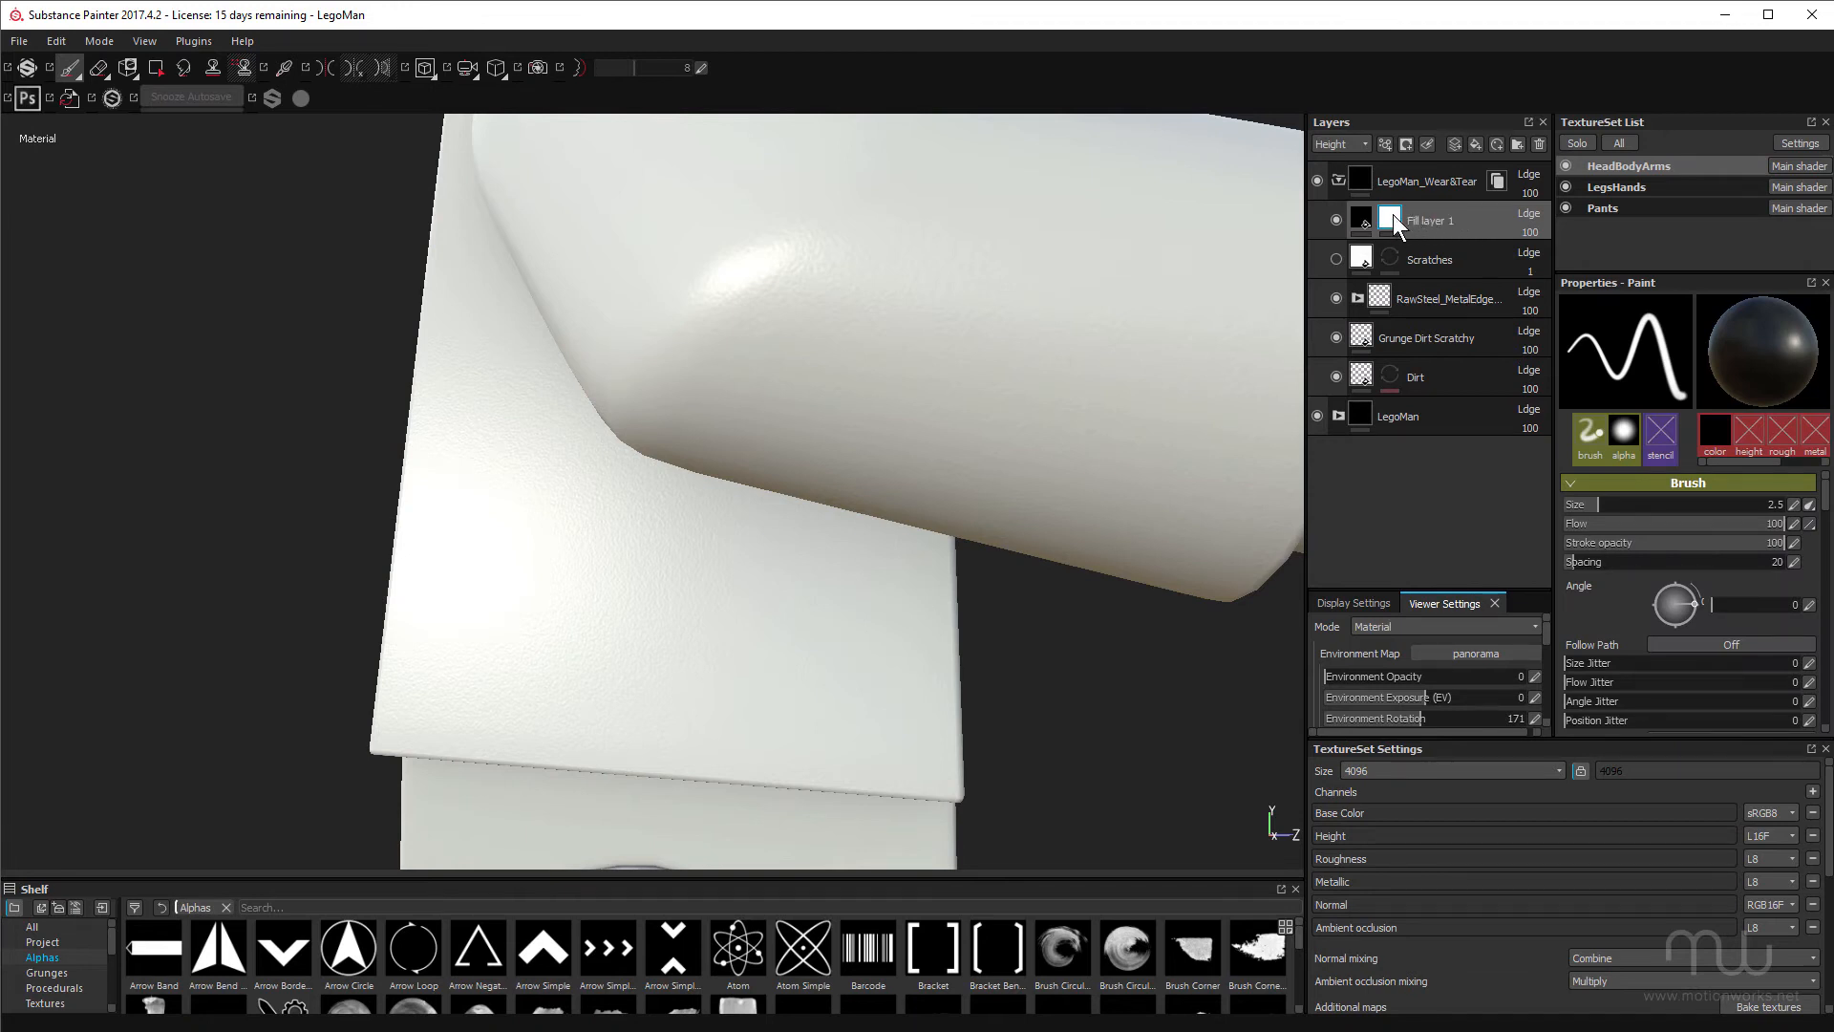
# Add a fill effect to the mask and give it a Grunge Scratches texture
pyautogui.rightClick(1390, 219)
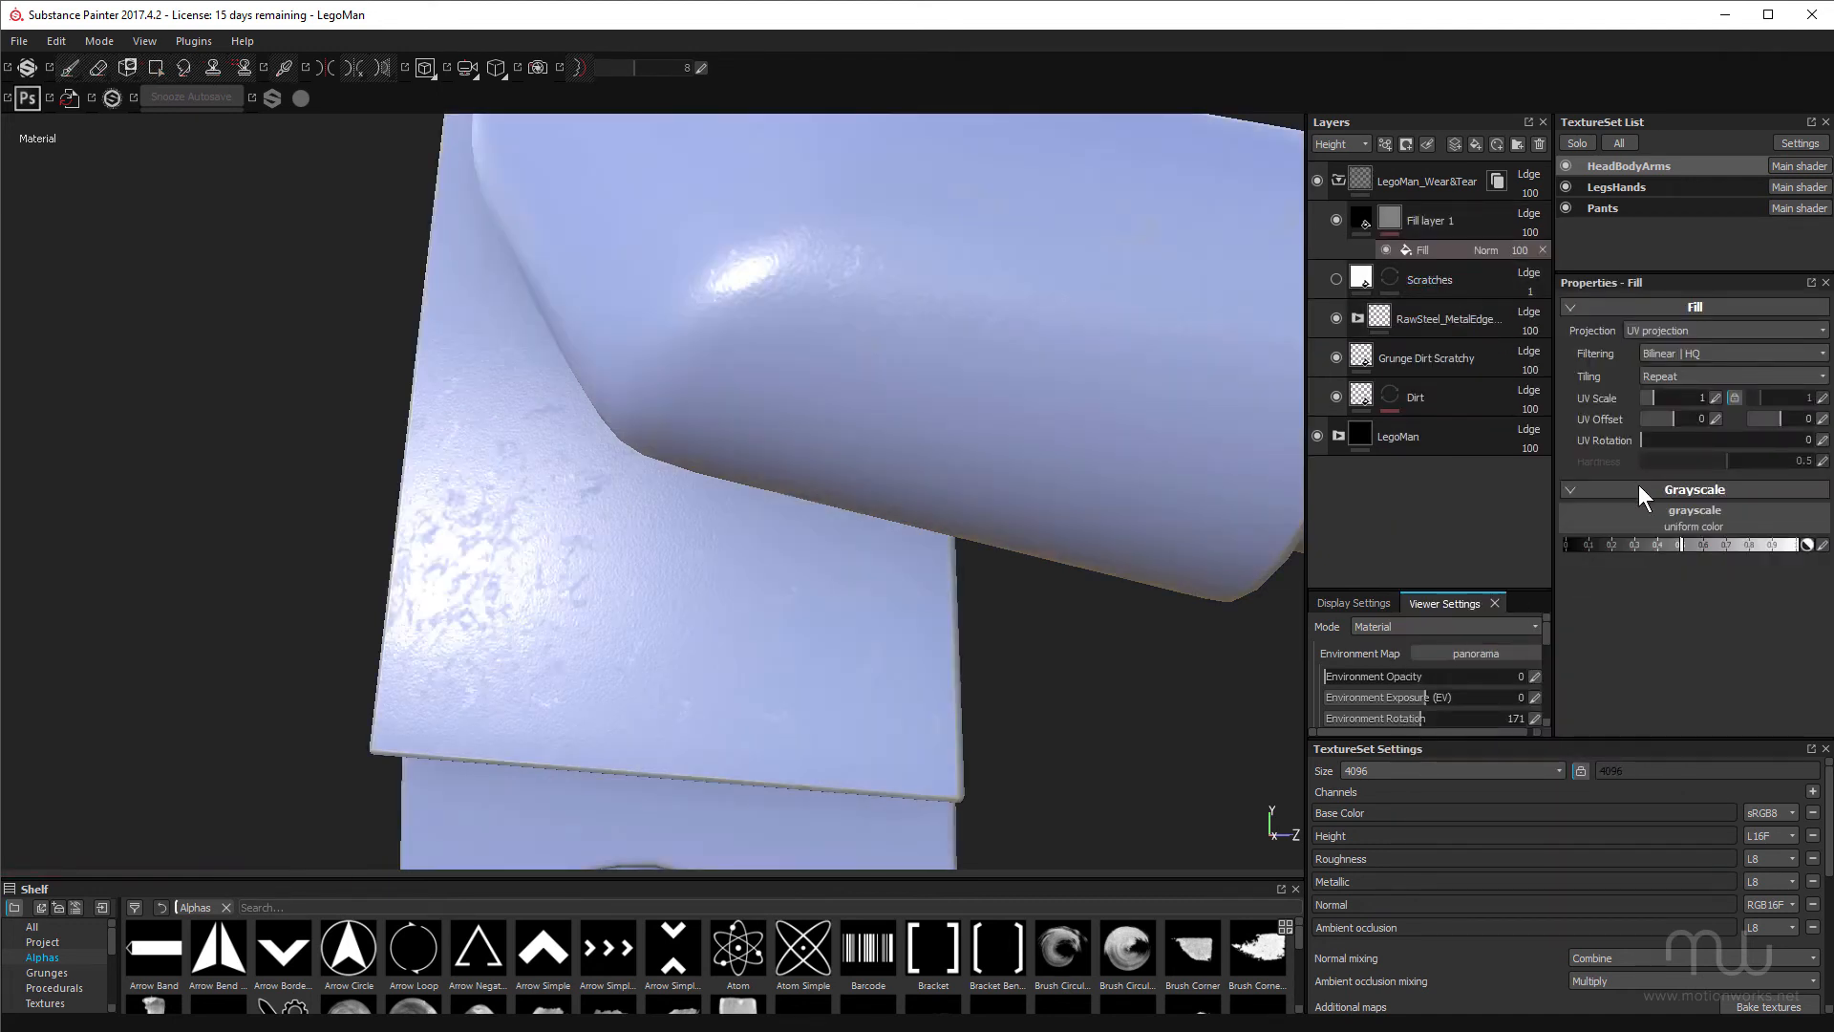
pyautogui.click(1807, 545)
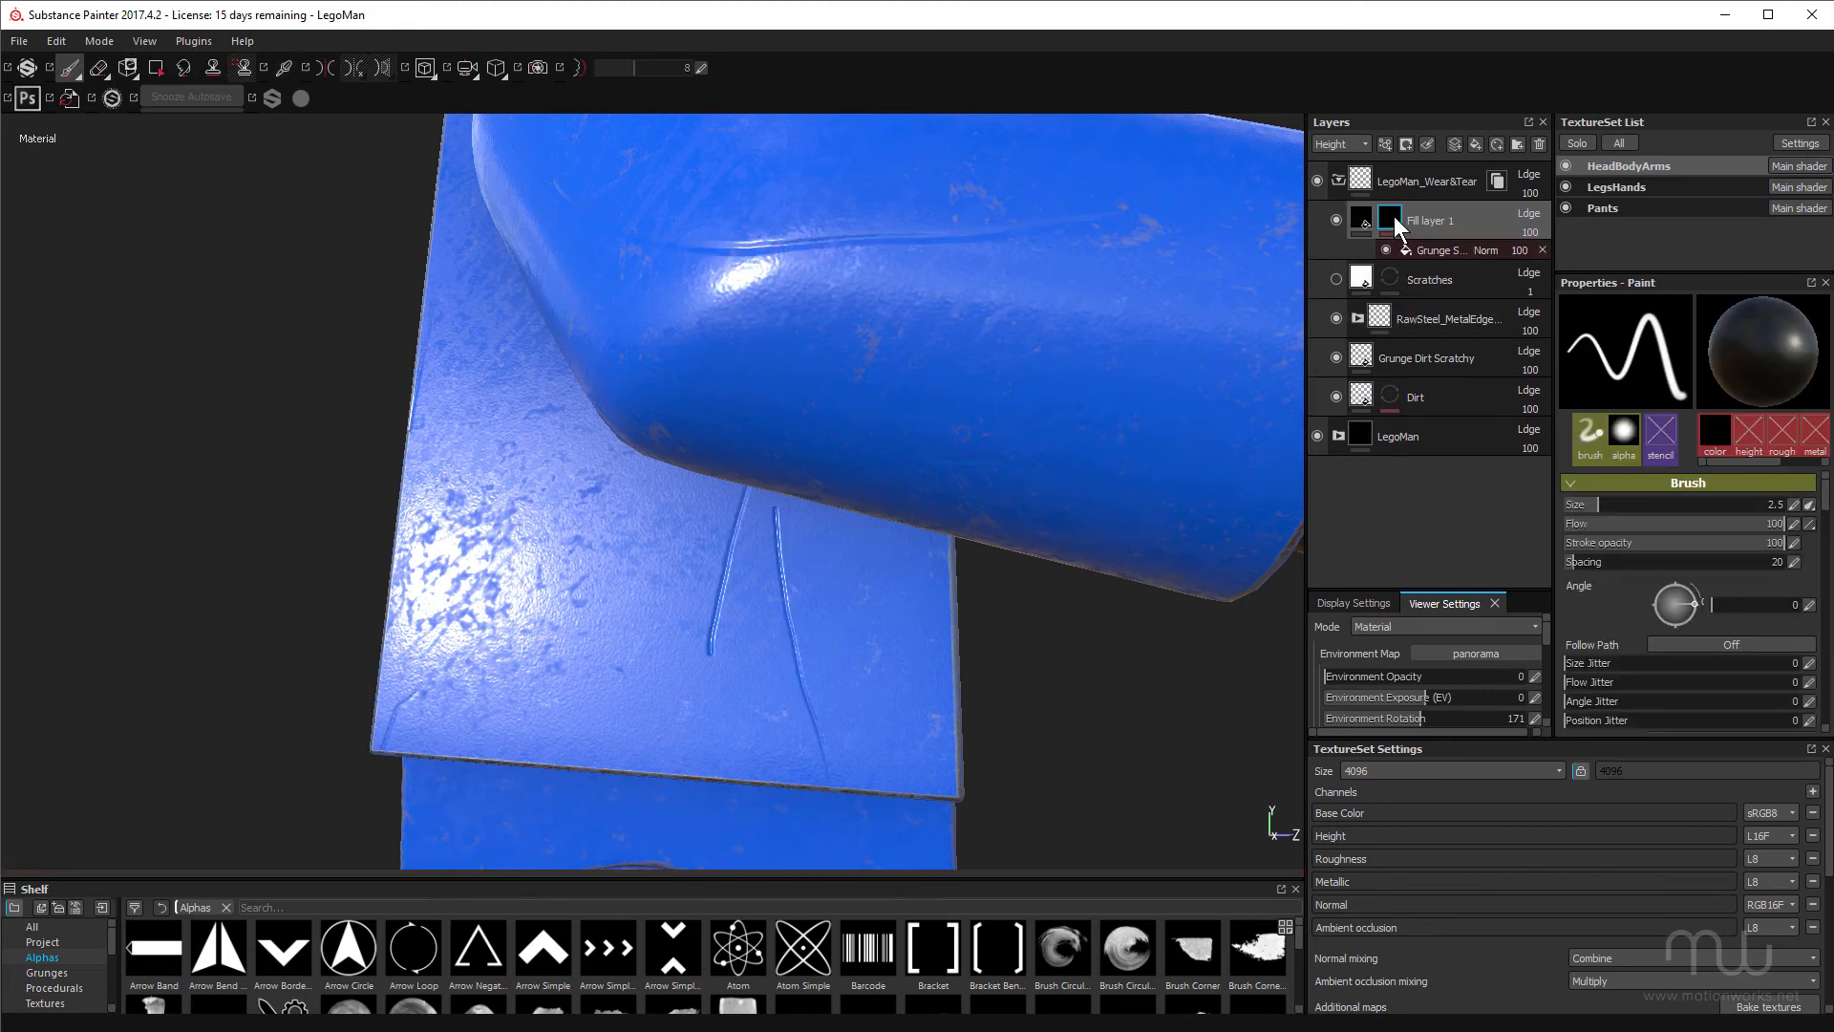
# Add a paint effect above the grunge fill and paint out the right-hand scratch on the flat piece
pyautogui.rightClick(1361, 221)
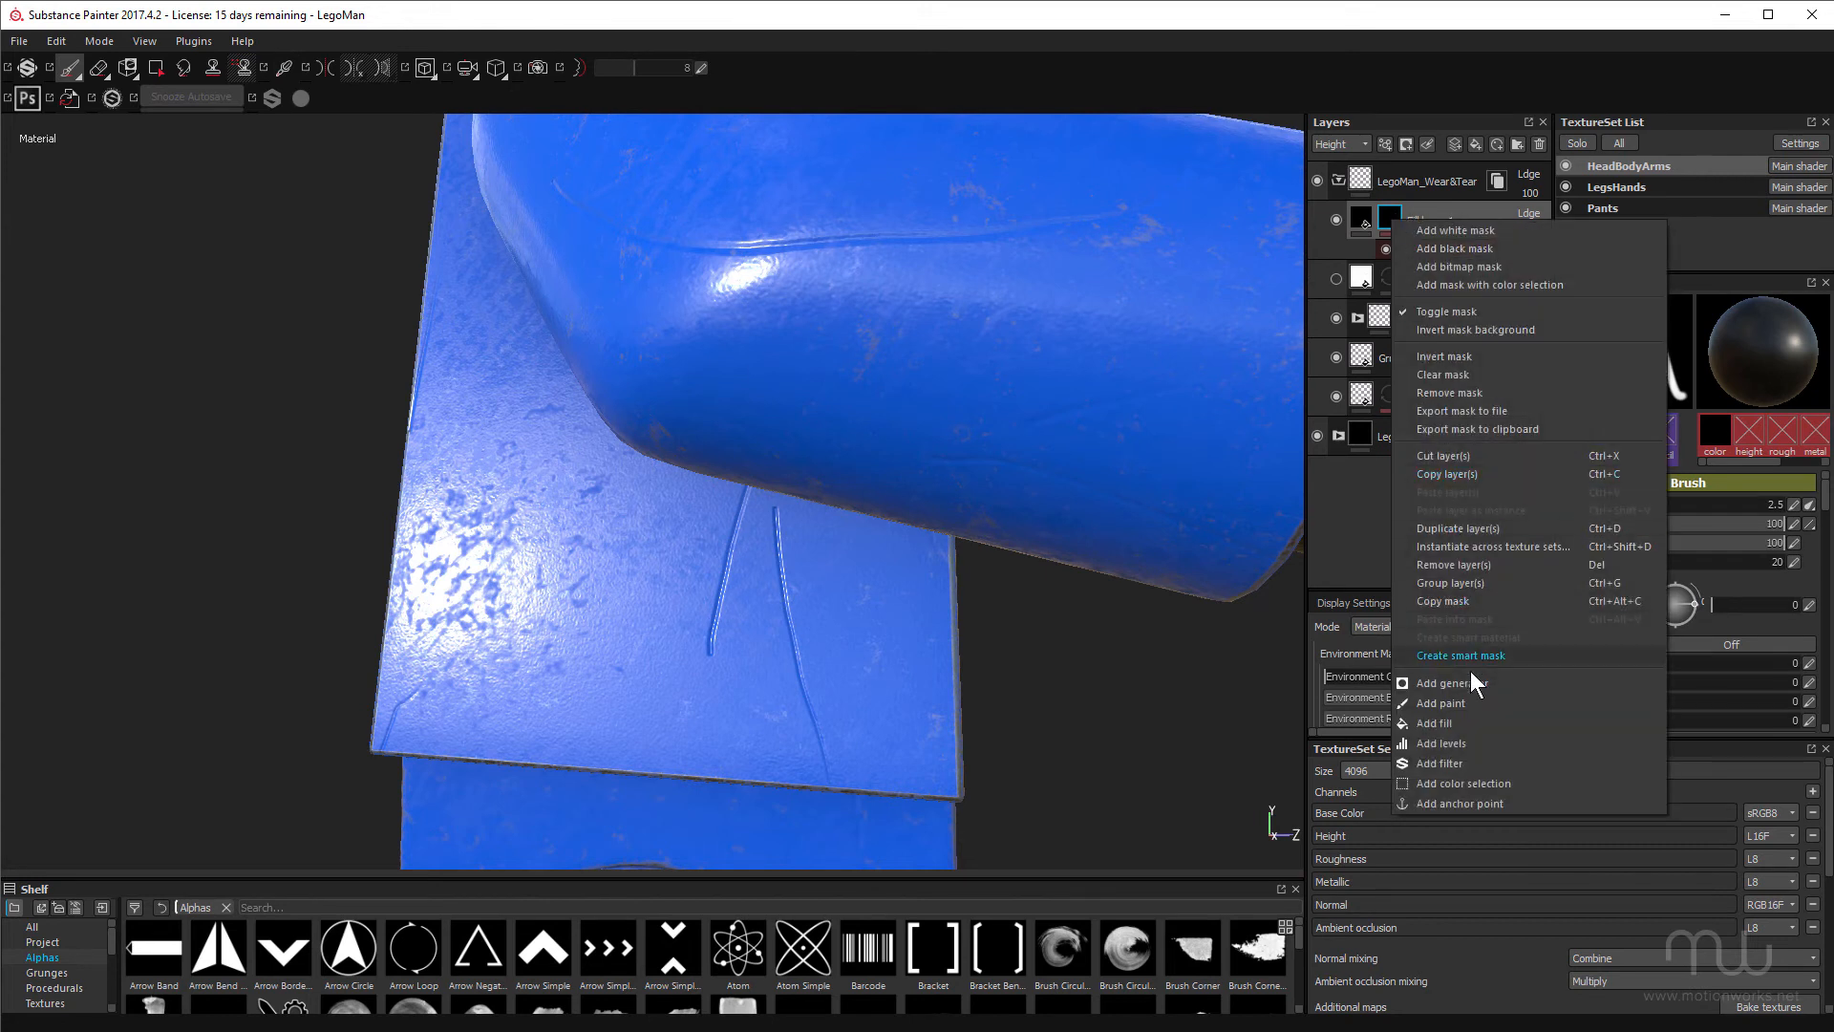
pyautogui.click(1441, 682)
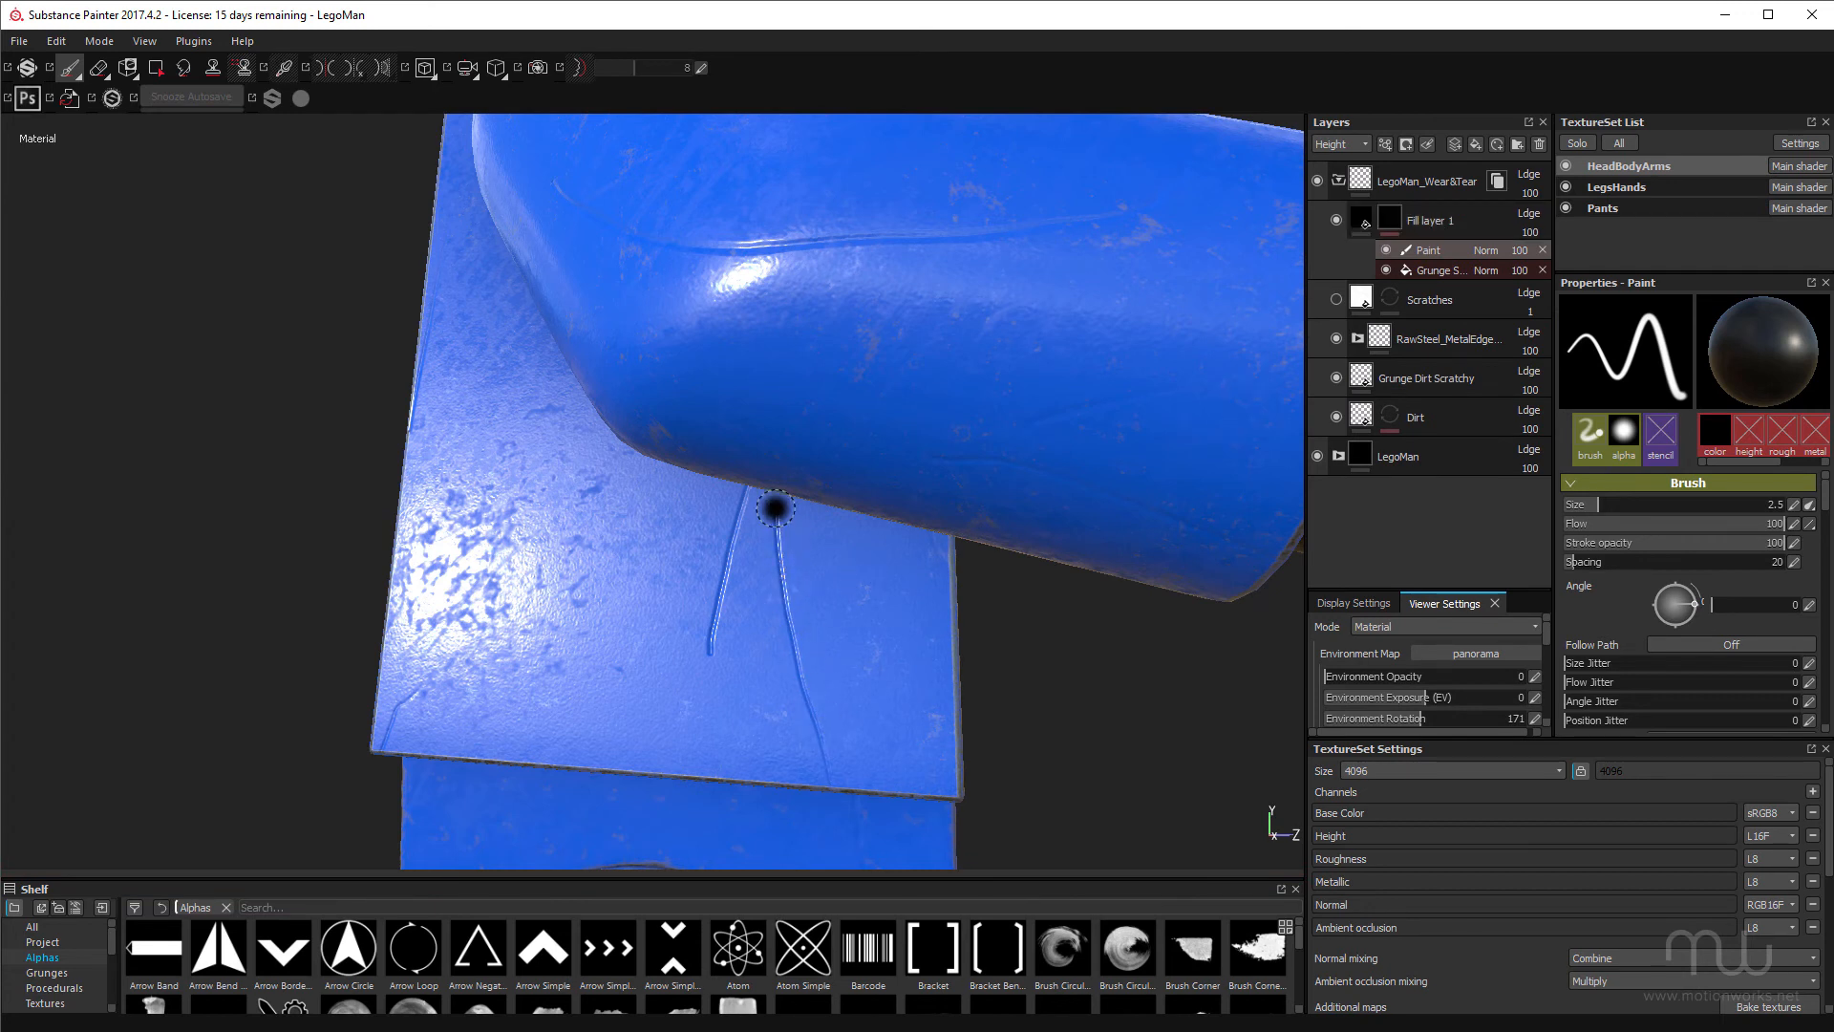
pyautogui.moveTo(778, 506); pyautogui.dragTo(789, 632)
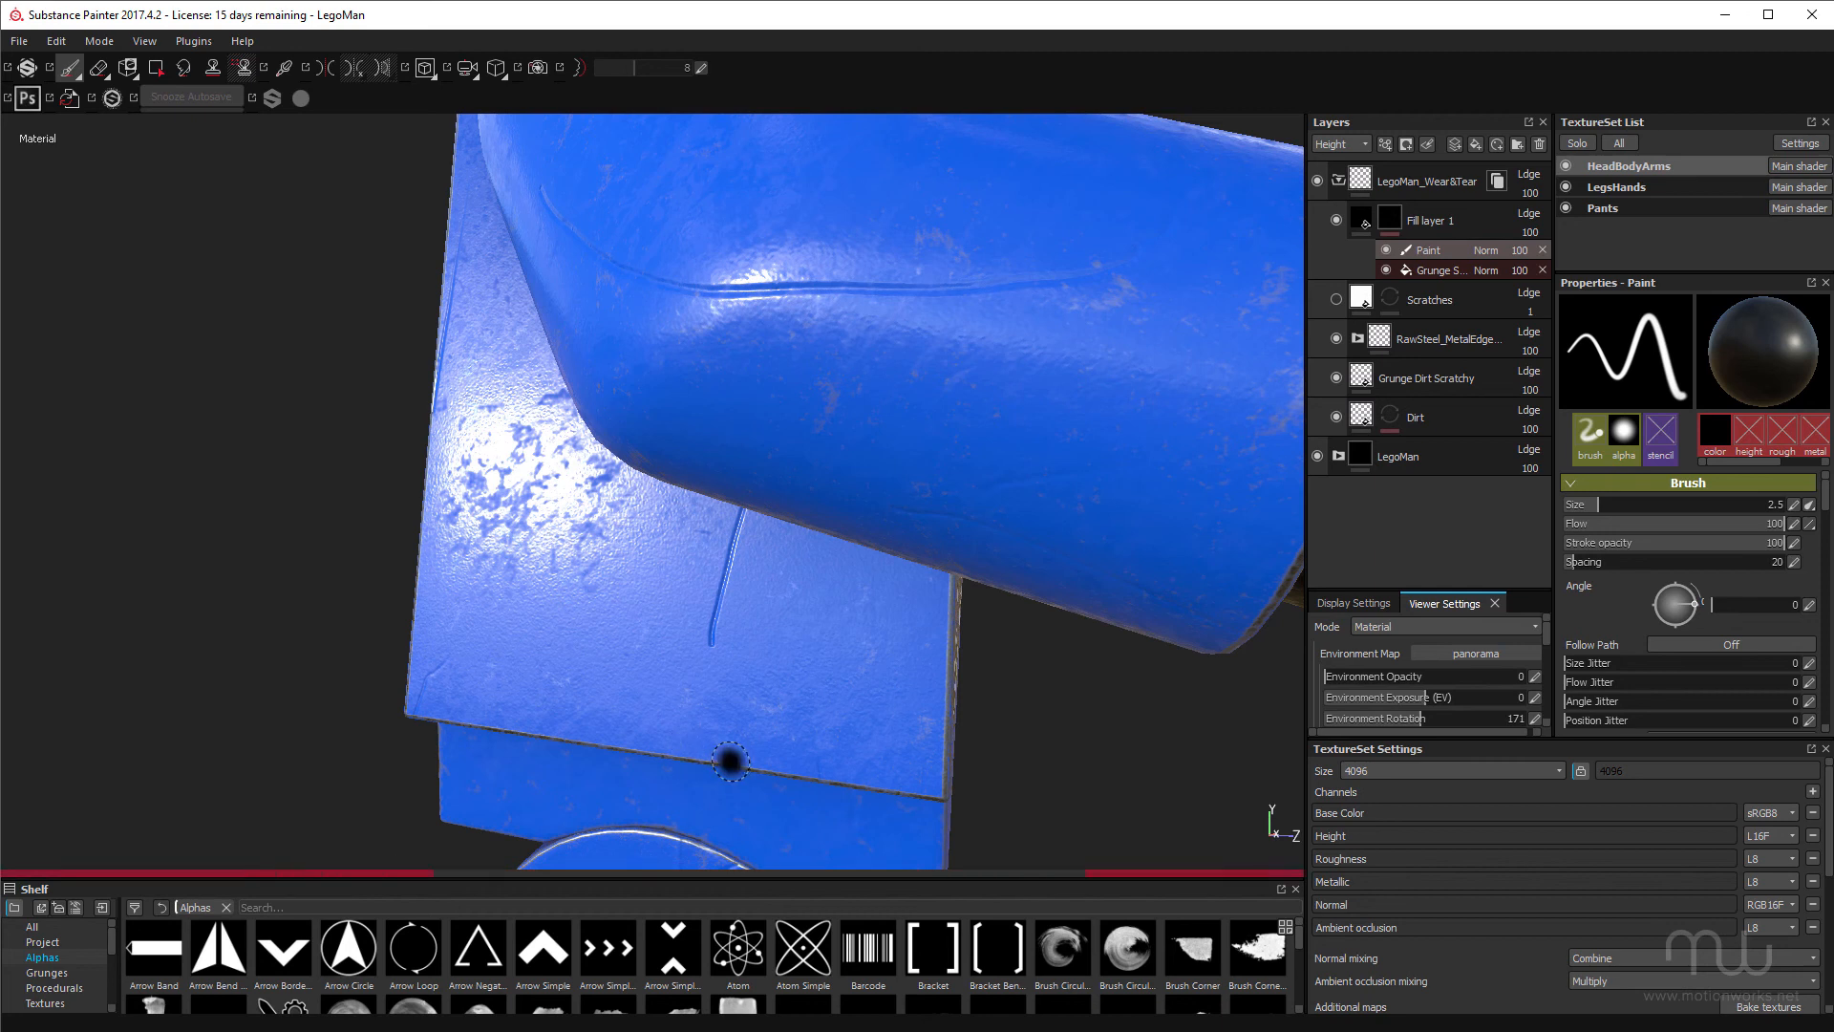
pyautogui.moveTo(697, 911)
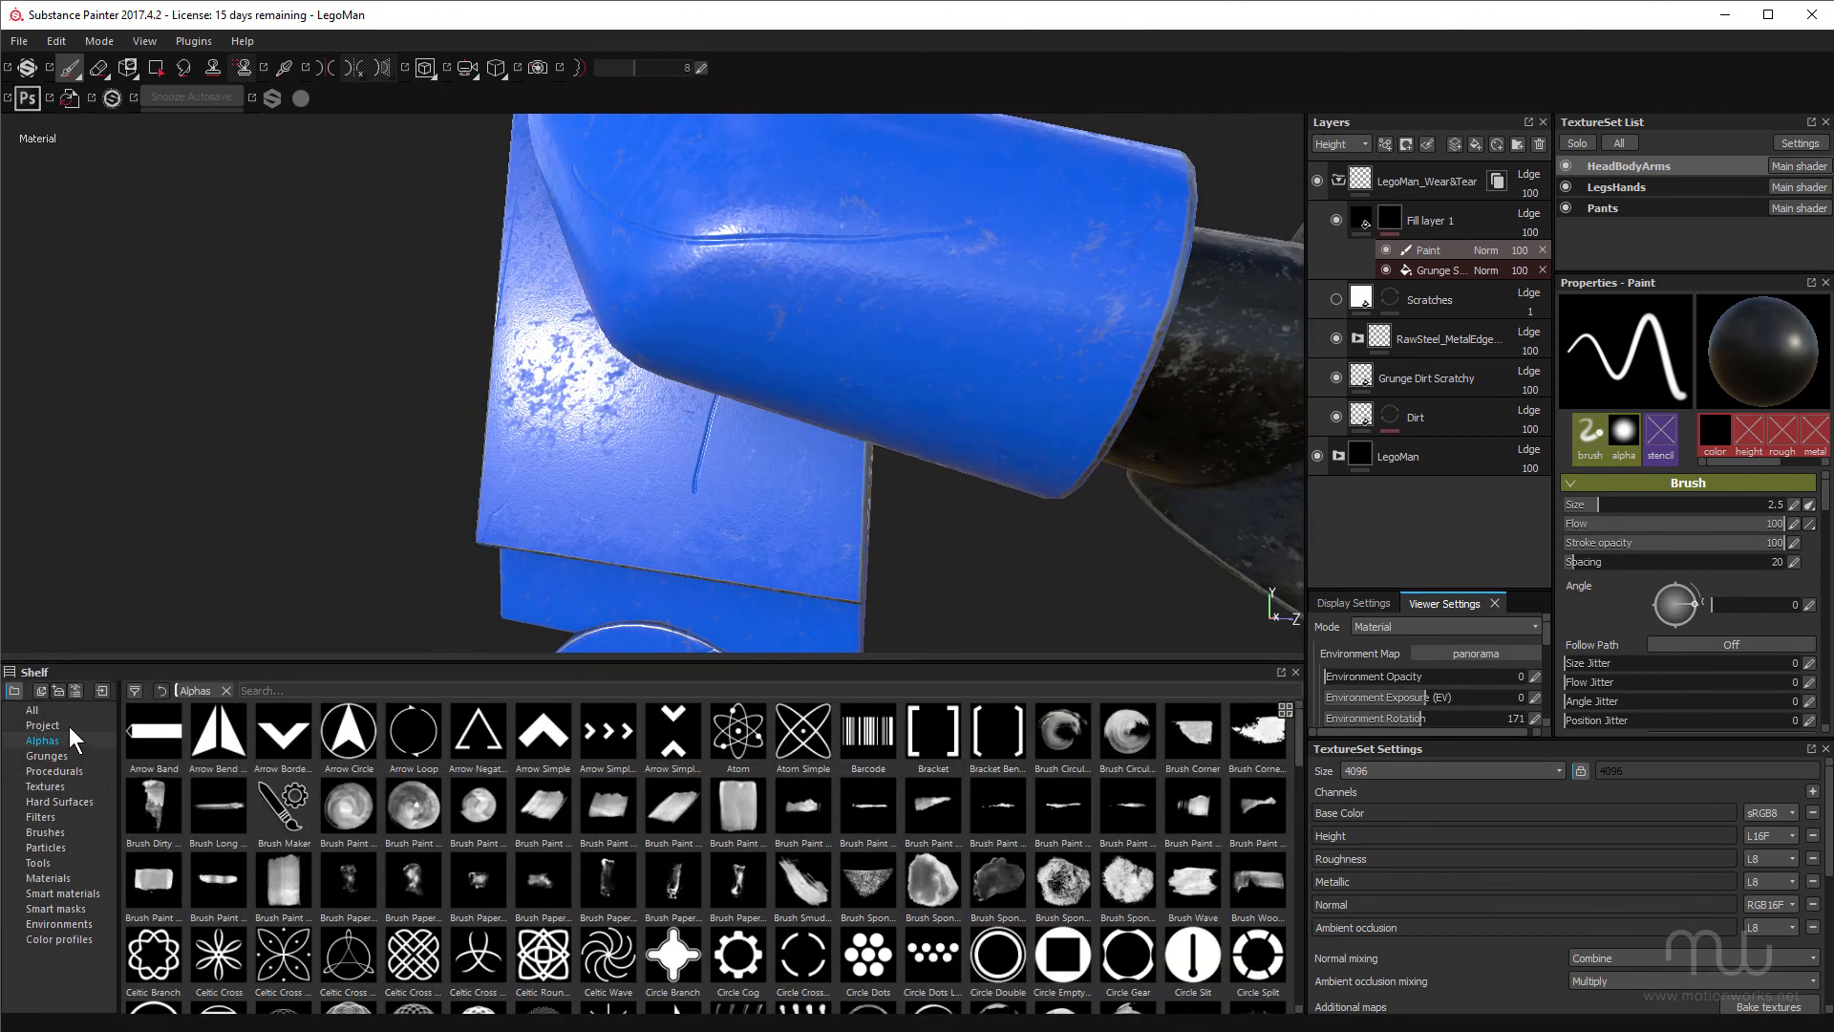
# Switch the painting brush to the Dirt 1 preset from the Shelf
pyautogui.click(46, 833)
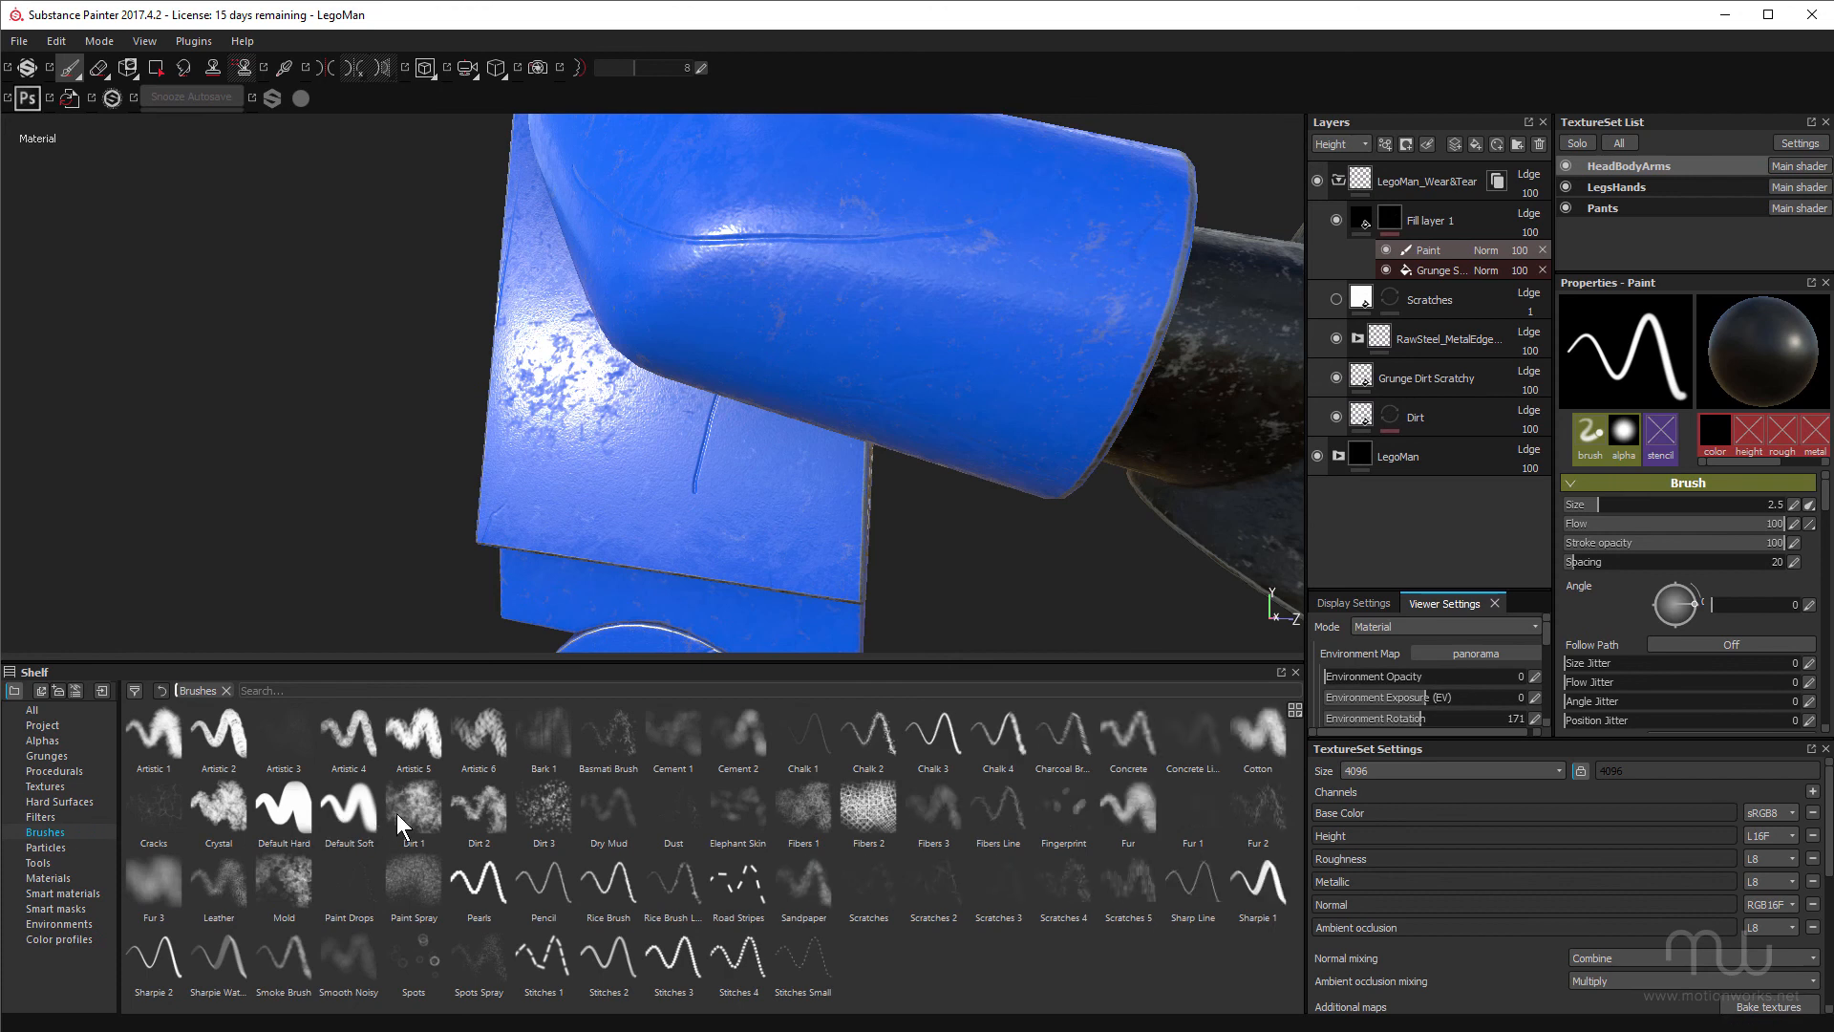
pyautogui.click(412, 810)
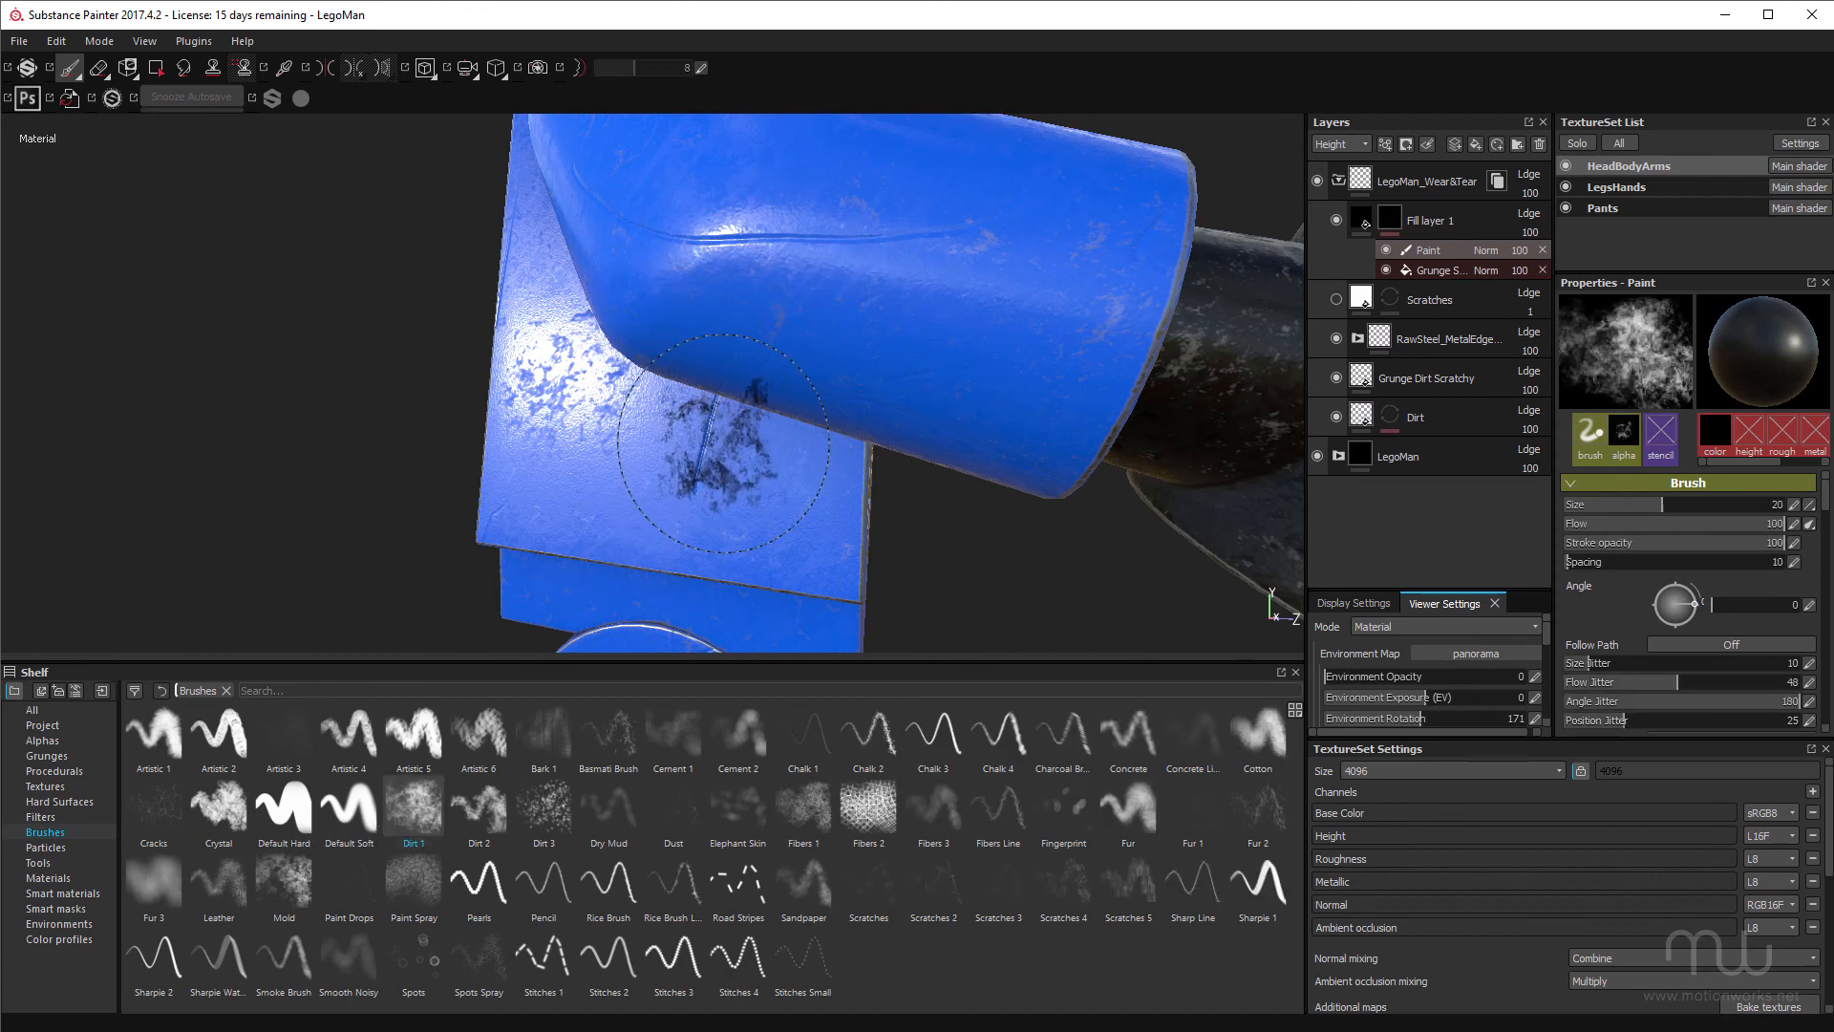